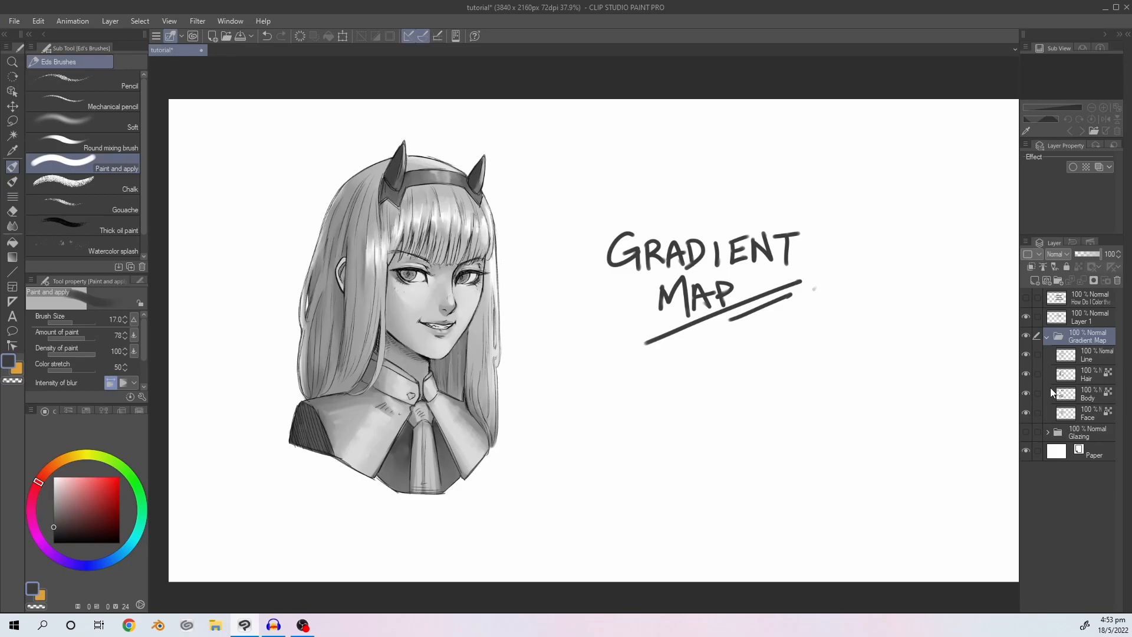
Select the Face layer and bring up the Edit menu's tonal correction commands.
click(1088, 413)
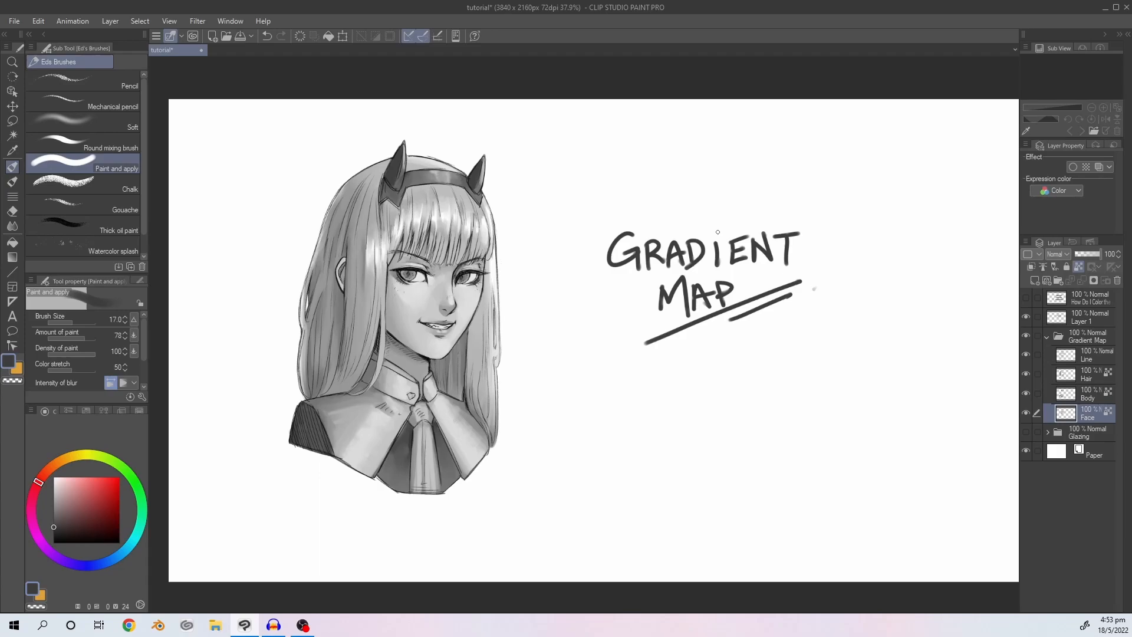
click(38, 20)
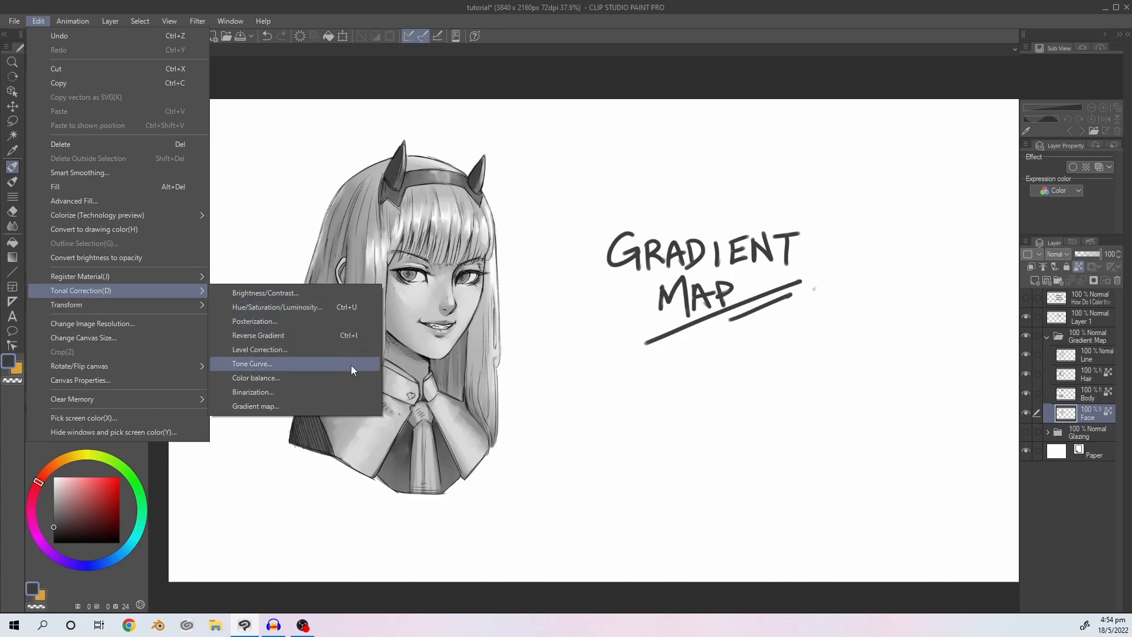
In Tone Curve, shape an S-curve brightening highlights and darkening shadows on the face.
click(250, 363)
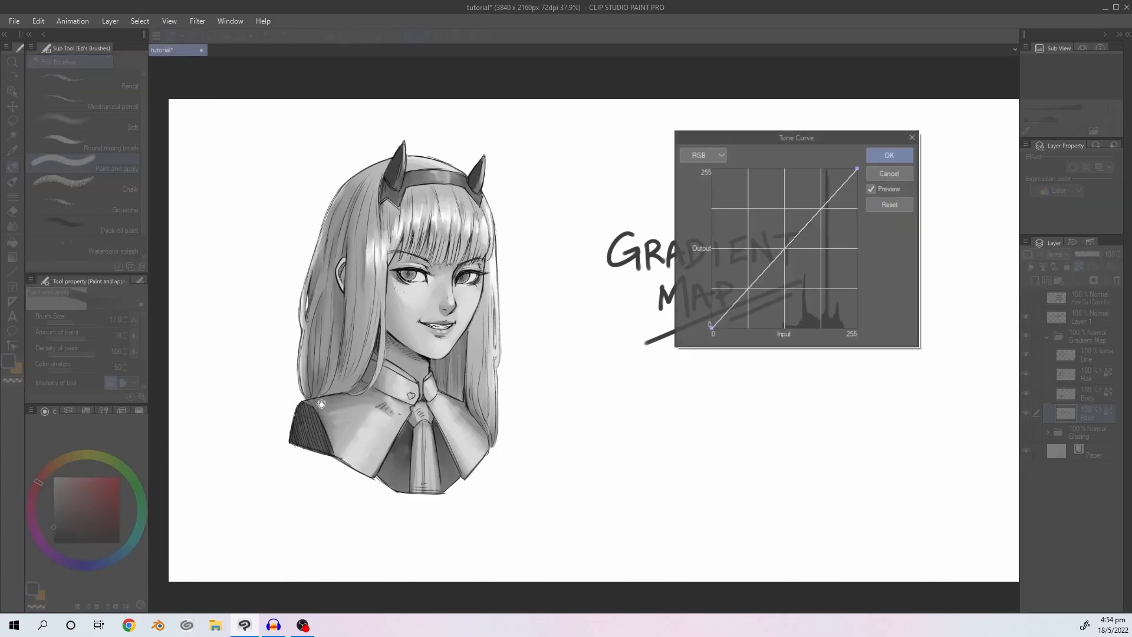
drag(795, 137, 641, 210)
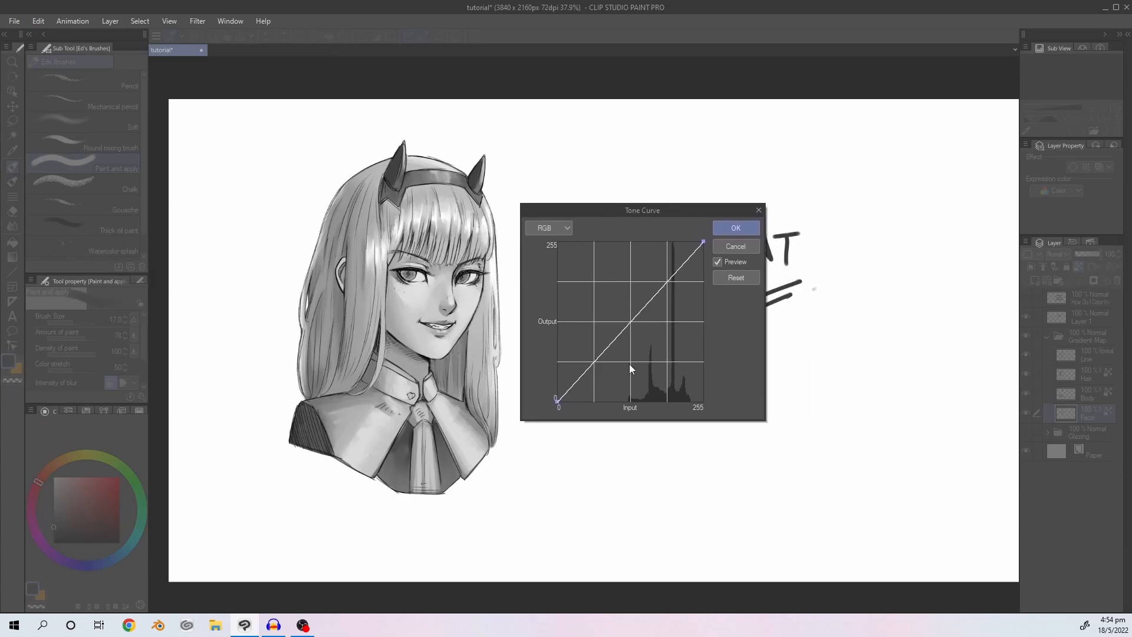
drag(629, 368, 608, 265)
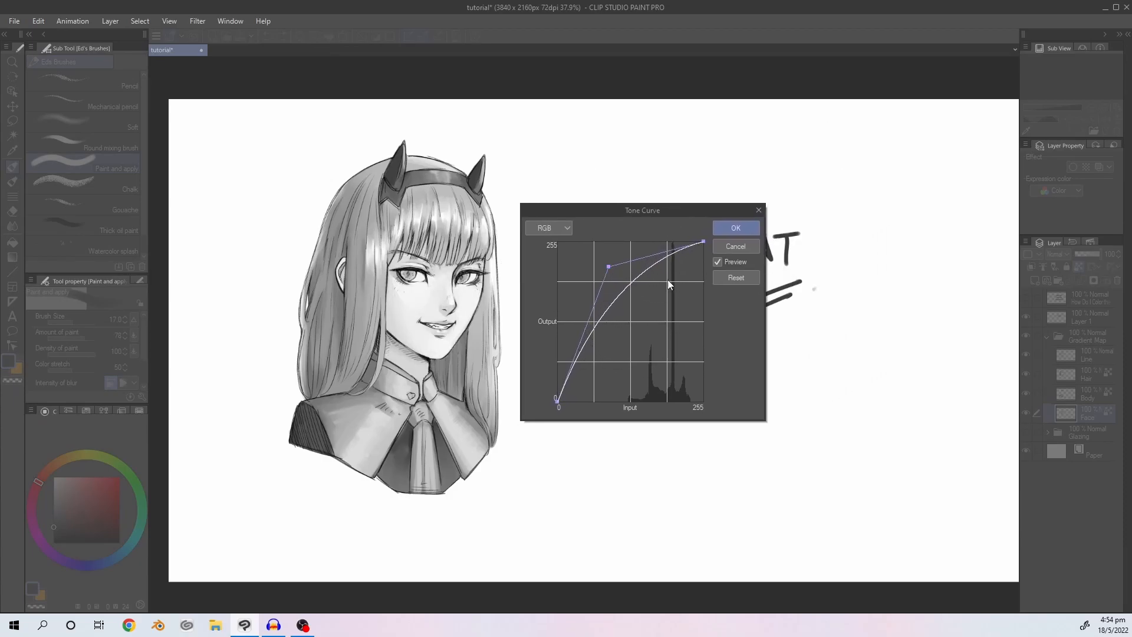
drag(608, 268, 662, 378)
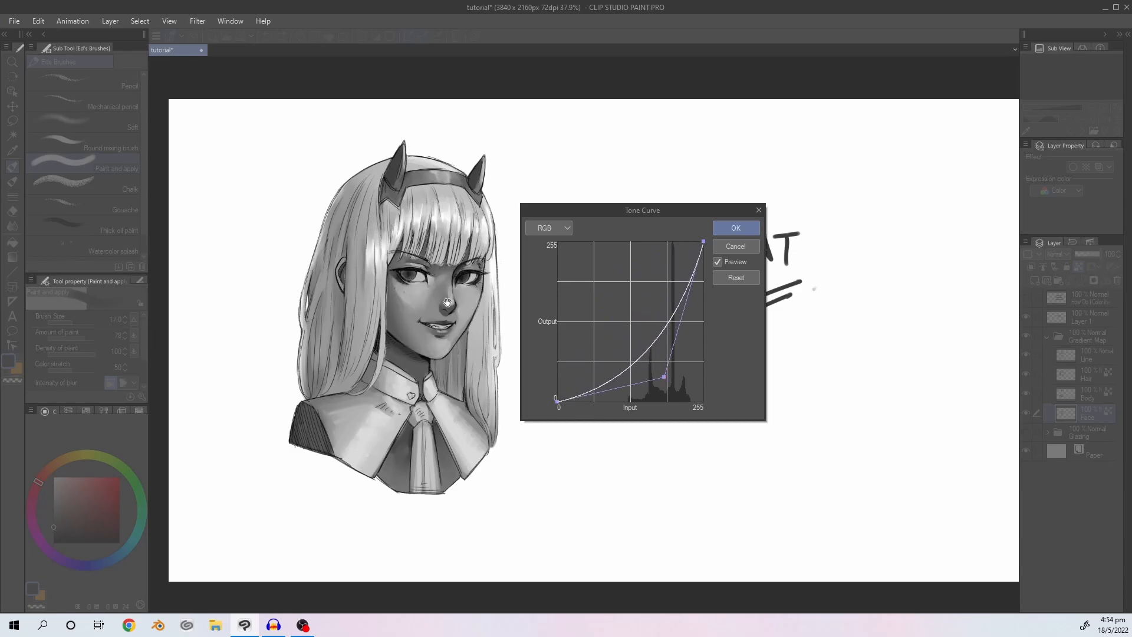
drag(662, 377, 635, 349)
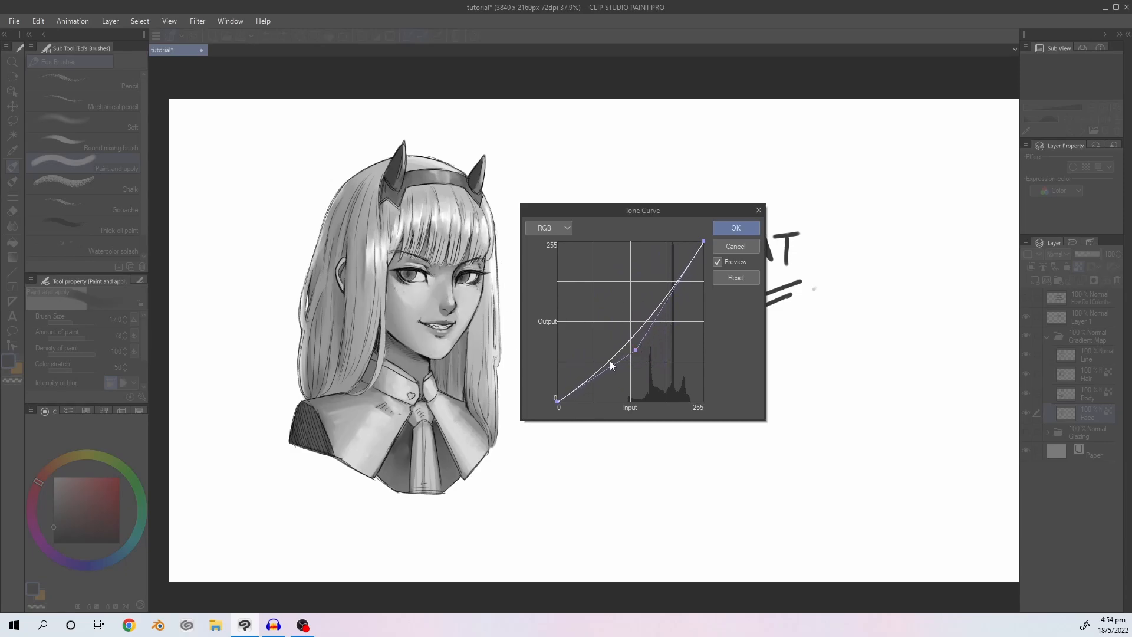
drag(635, 349, 676, 262)
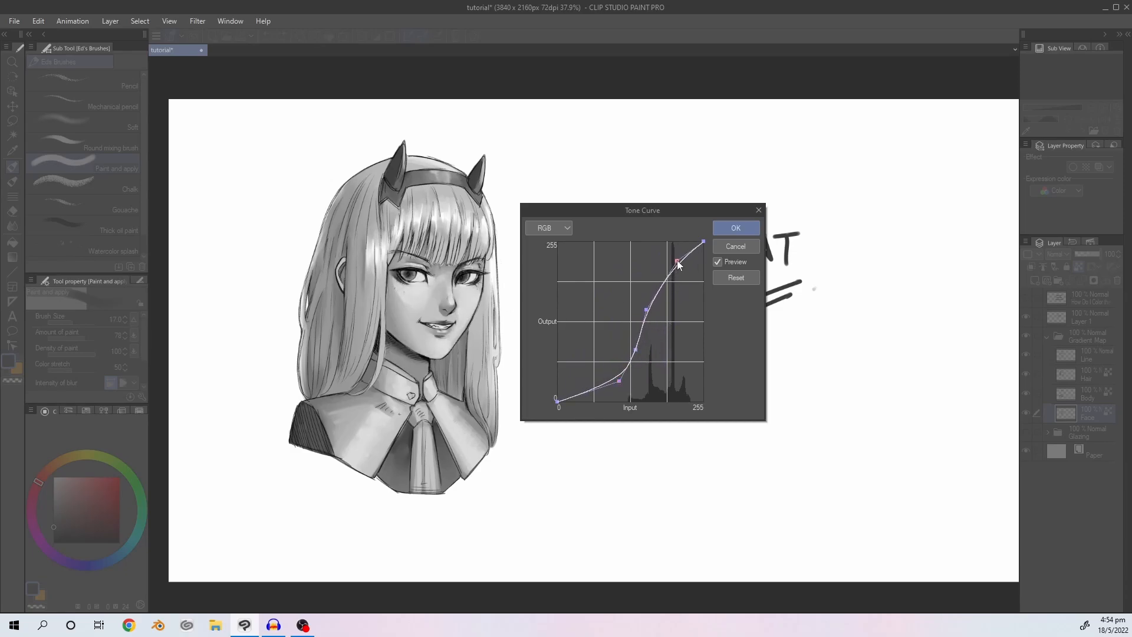
Fine-tune the shadow, middle and highlight points for more contrast and apply the curve.
drag(676, 261, 612, 392)
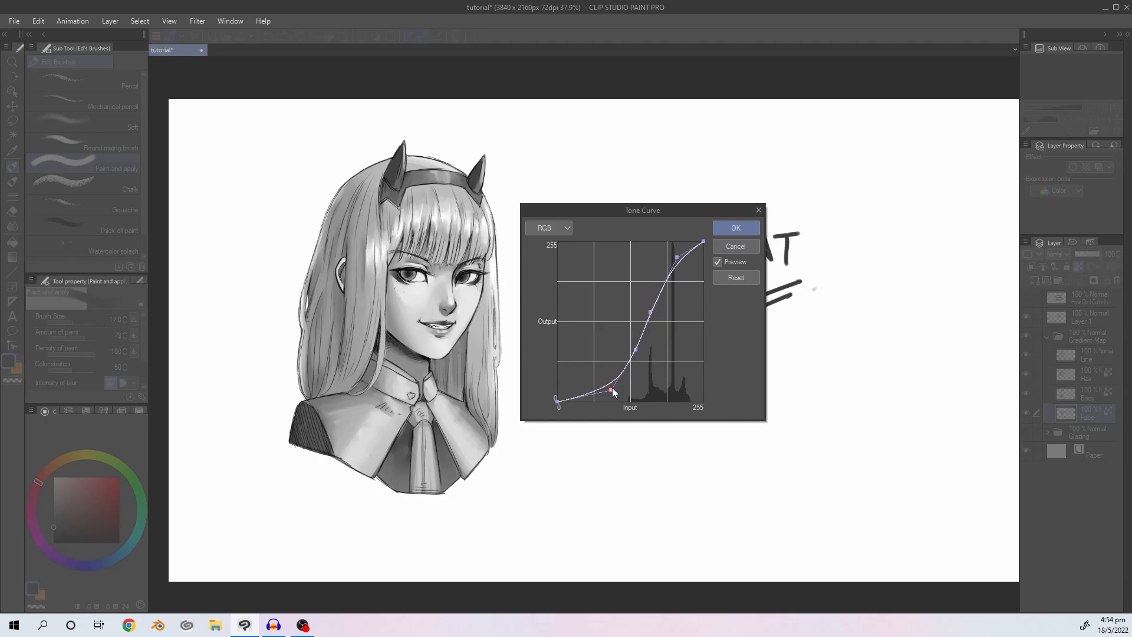
drag(608, 392, 616, 383)
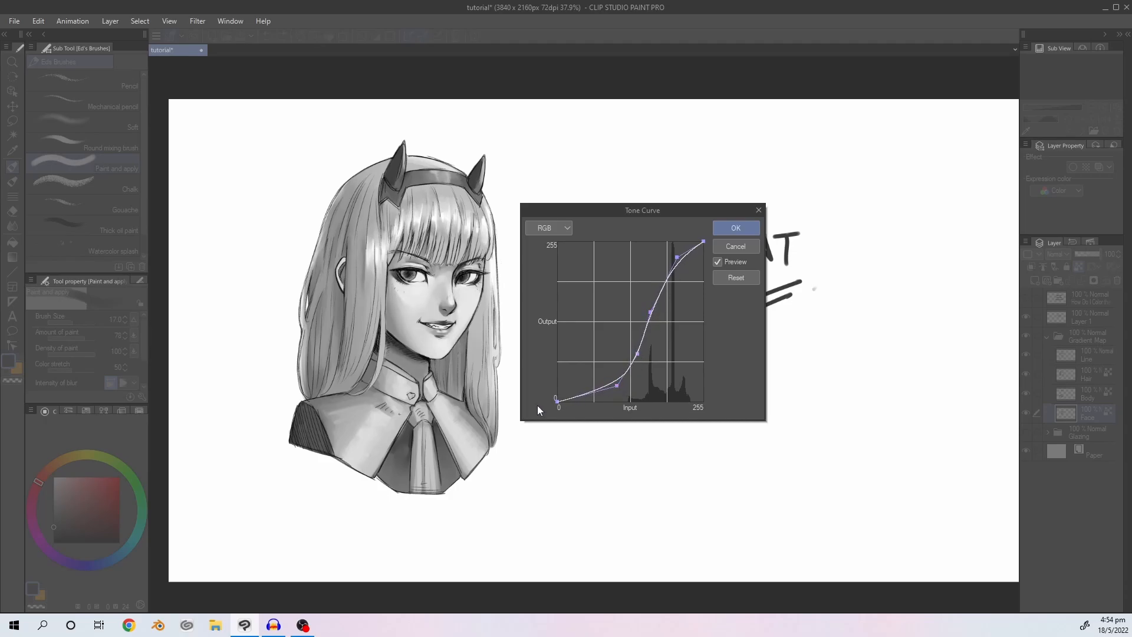
drag(701, 240, 676, 254)
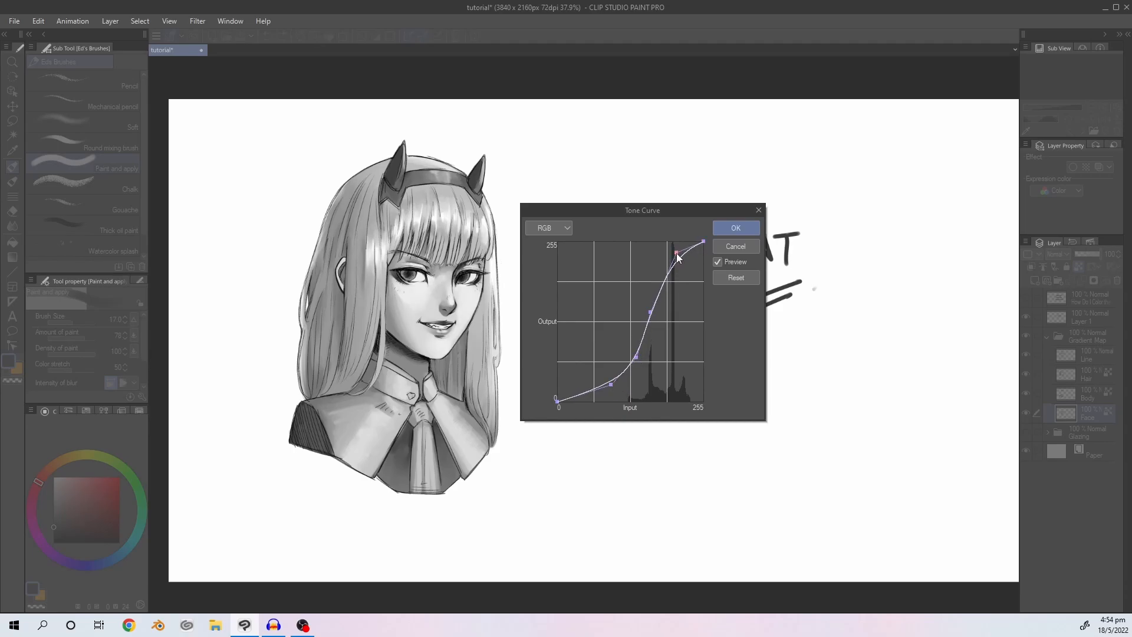
drag(676, 258, 636, 361)
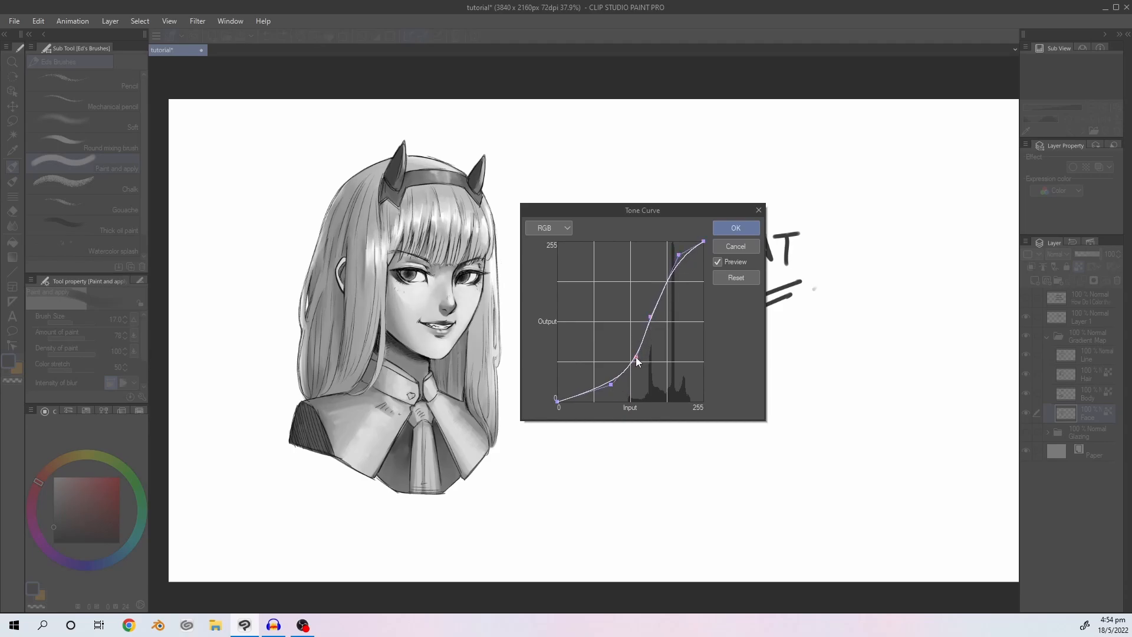
drag(636, 360, 605, 382)
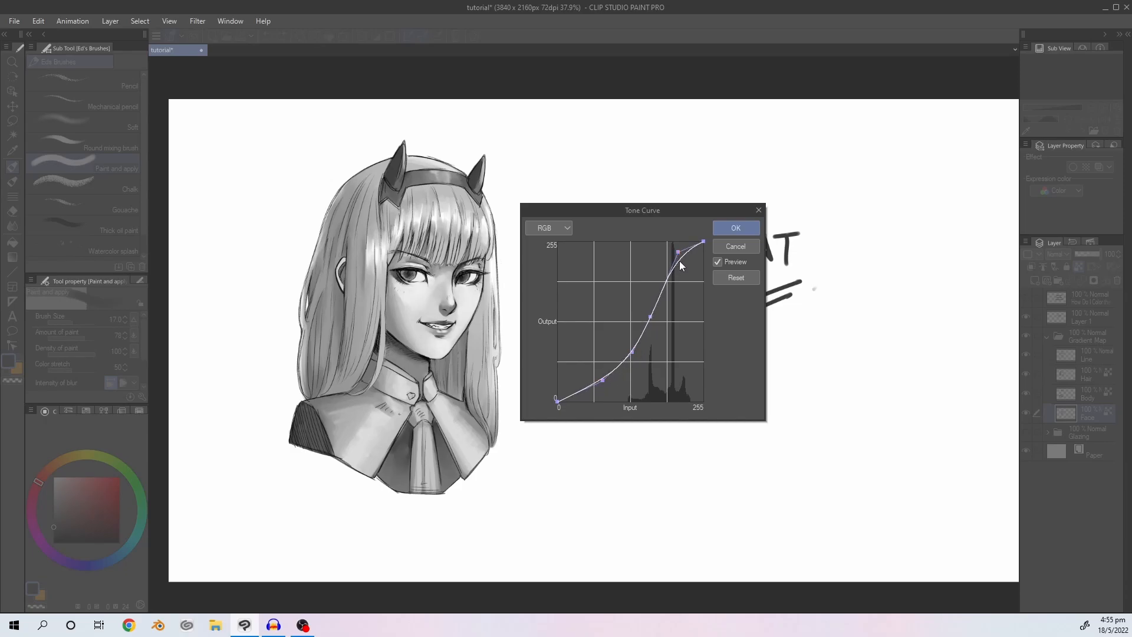
click(735, 228)
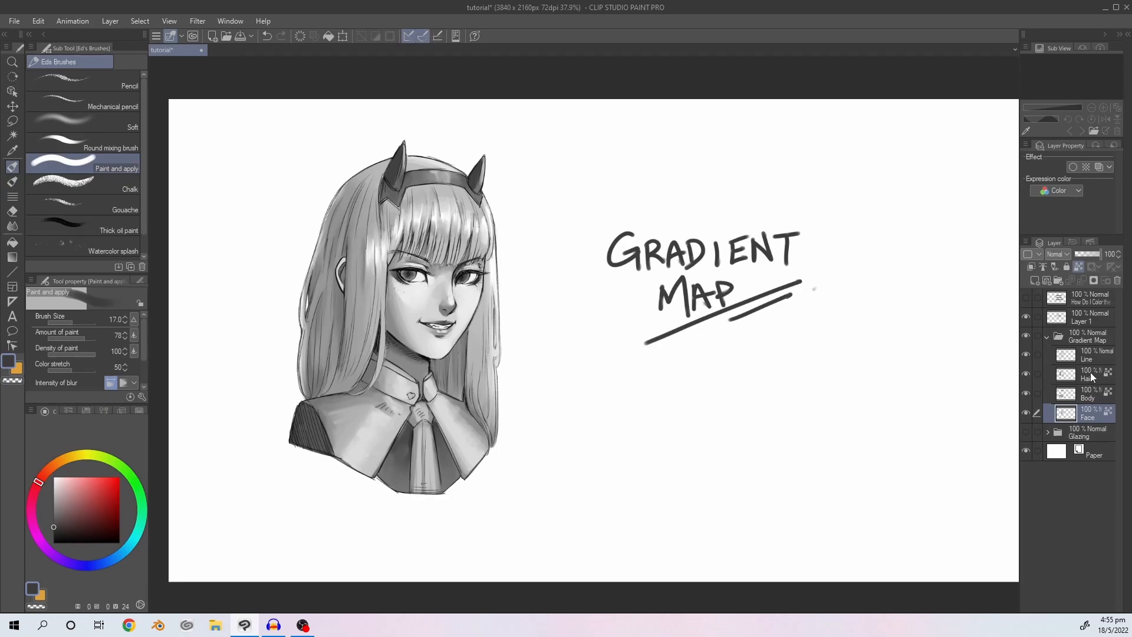
Apply a downward-bent tone curve to the Hair layer, deepening its midtones to a darker grey.
click(38, 20)
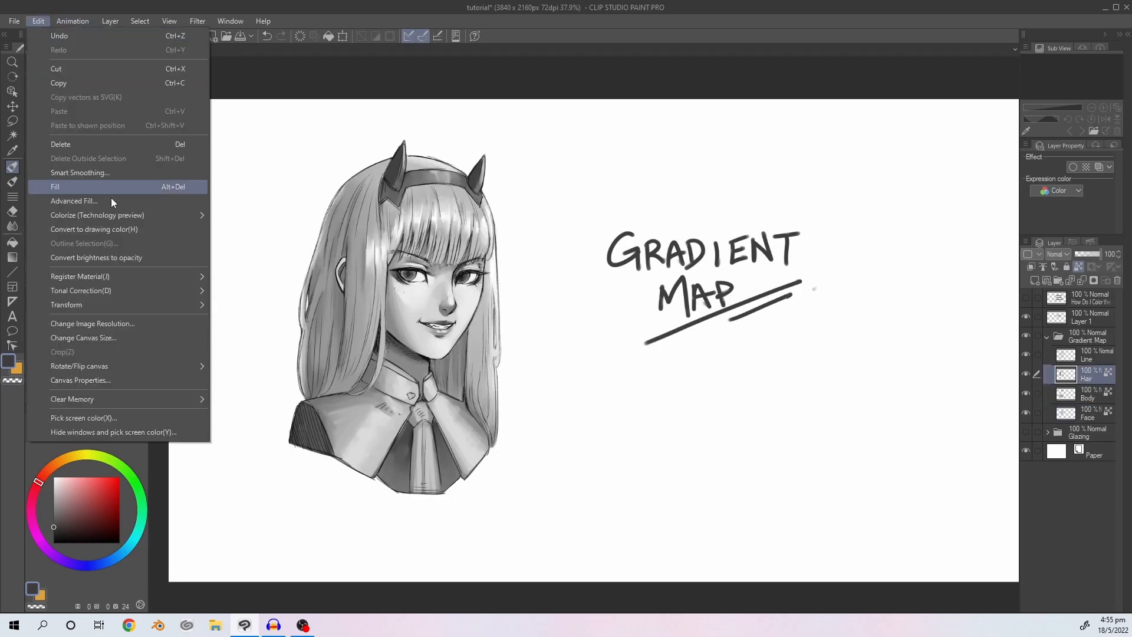
click(81, 290)
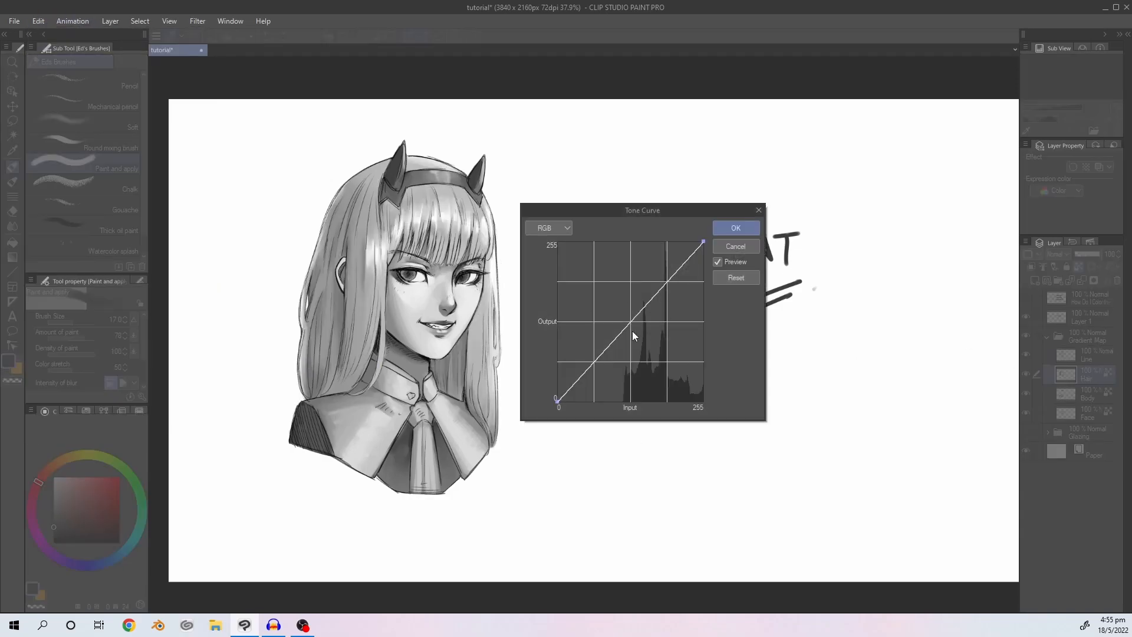
drag(629, 322, 666, 317)
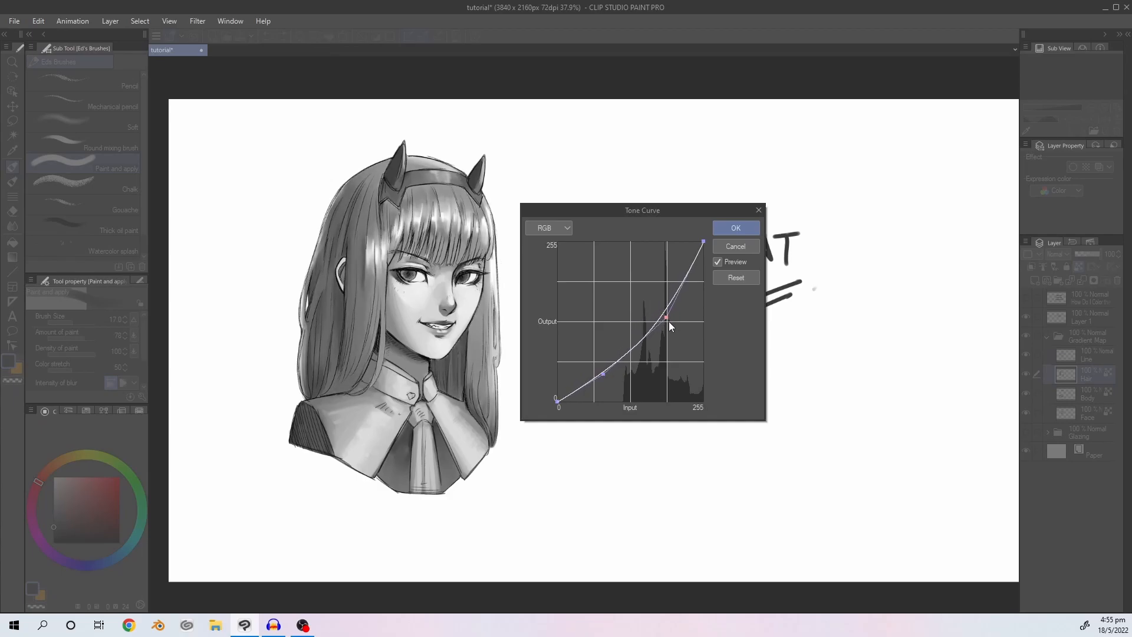
drag(666, 318, 605, 381)
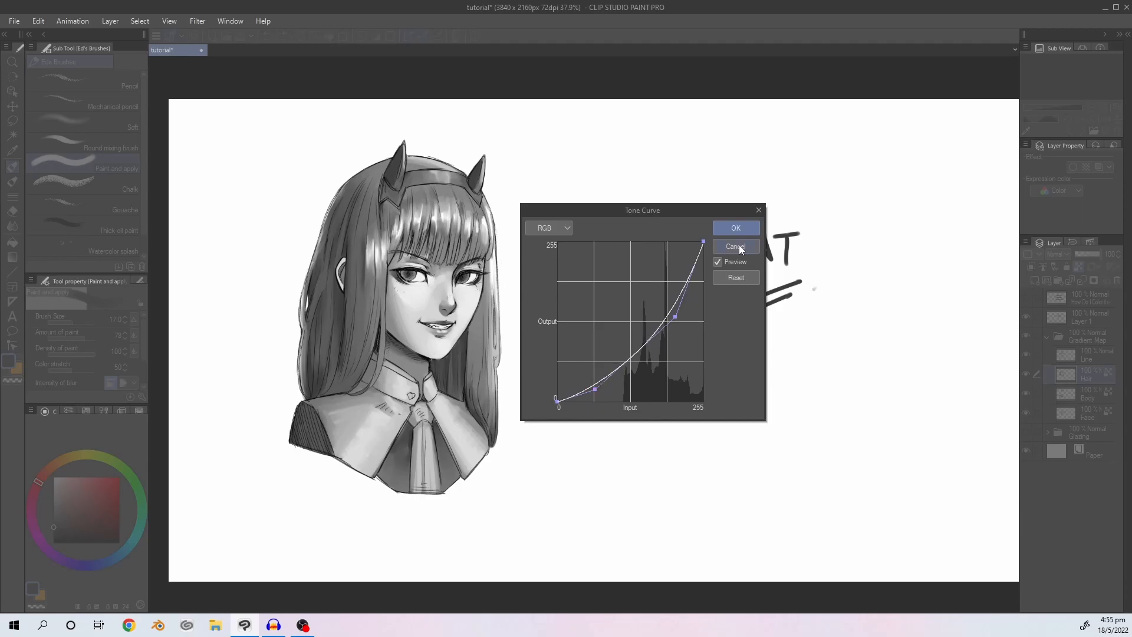
click(734, 247)
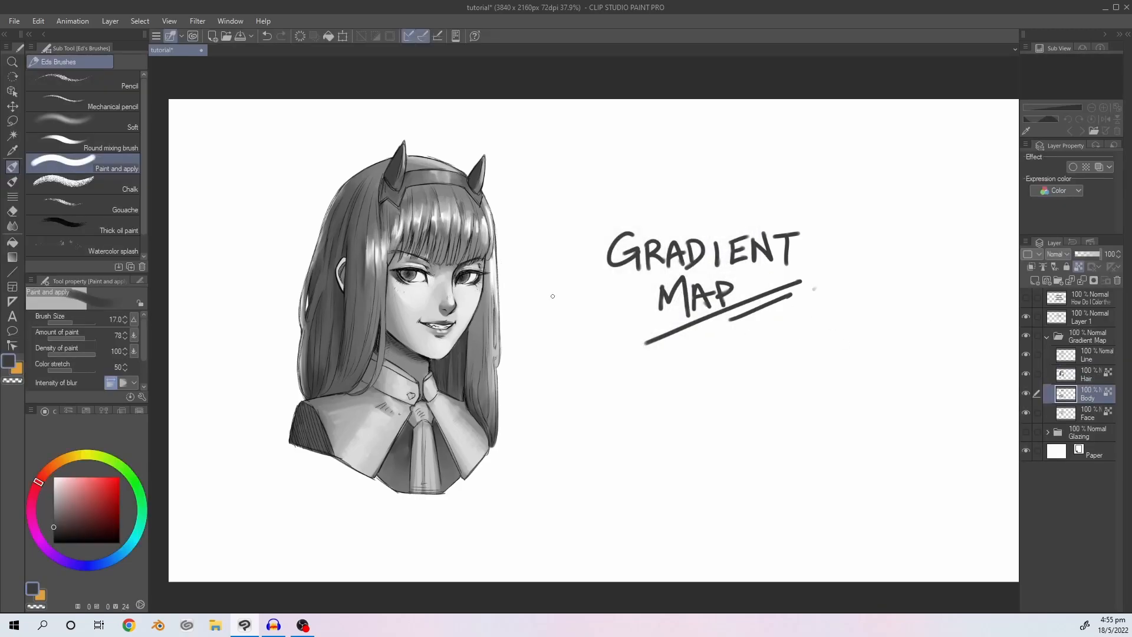
Apply a raised tone curve to the Body layer so the clothing and tie read lighter.
click(37, 20)
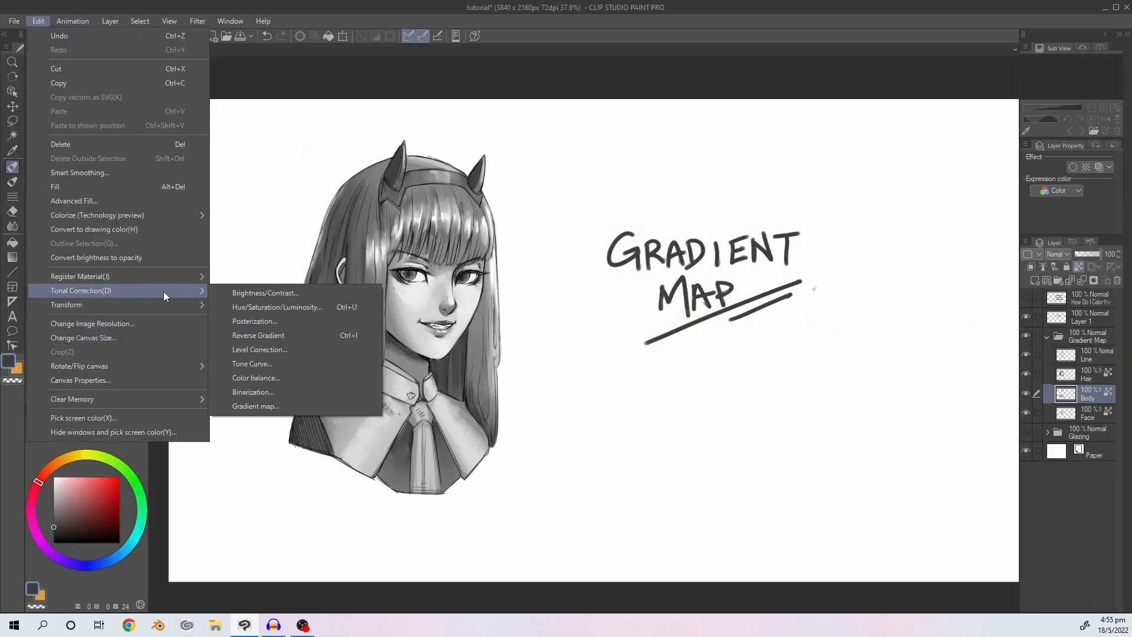
click(252, 363)
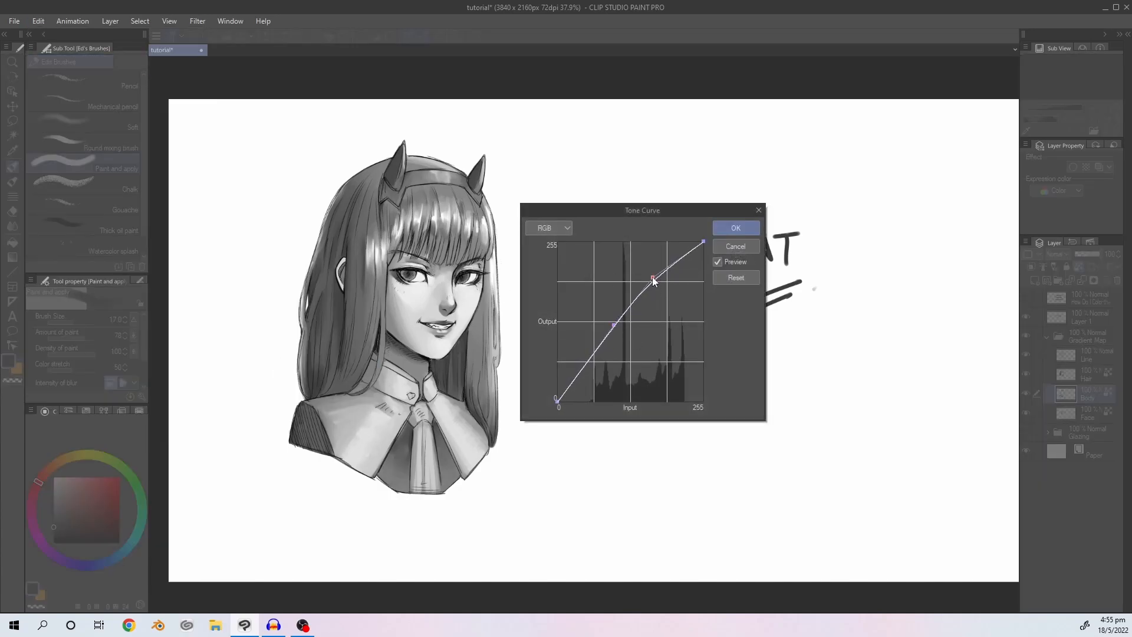
drag(653, 280, 606, 328)
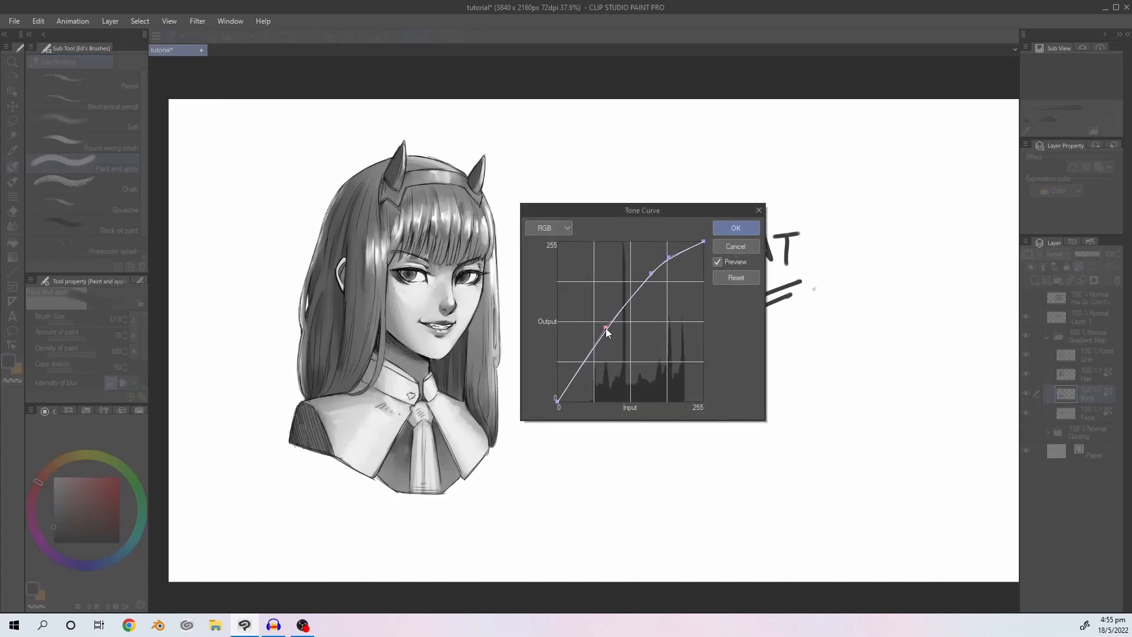
drag(606, 330, 646, 275)
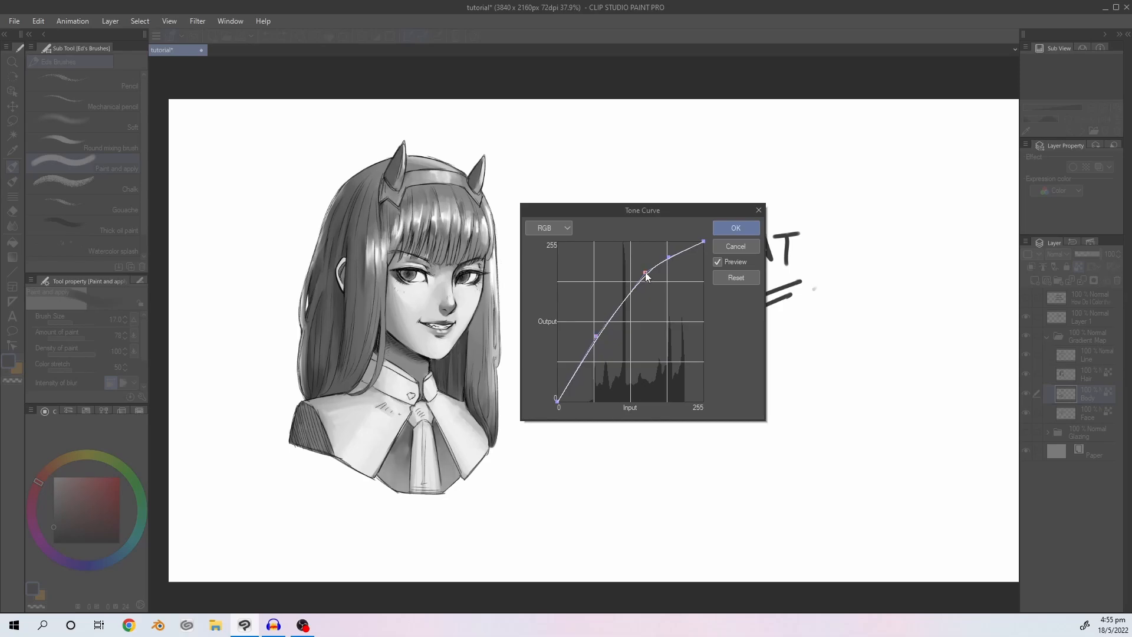
drag(646, 275, 635, 295)
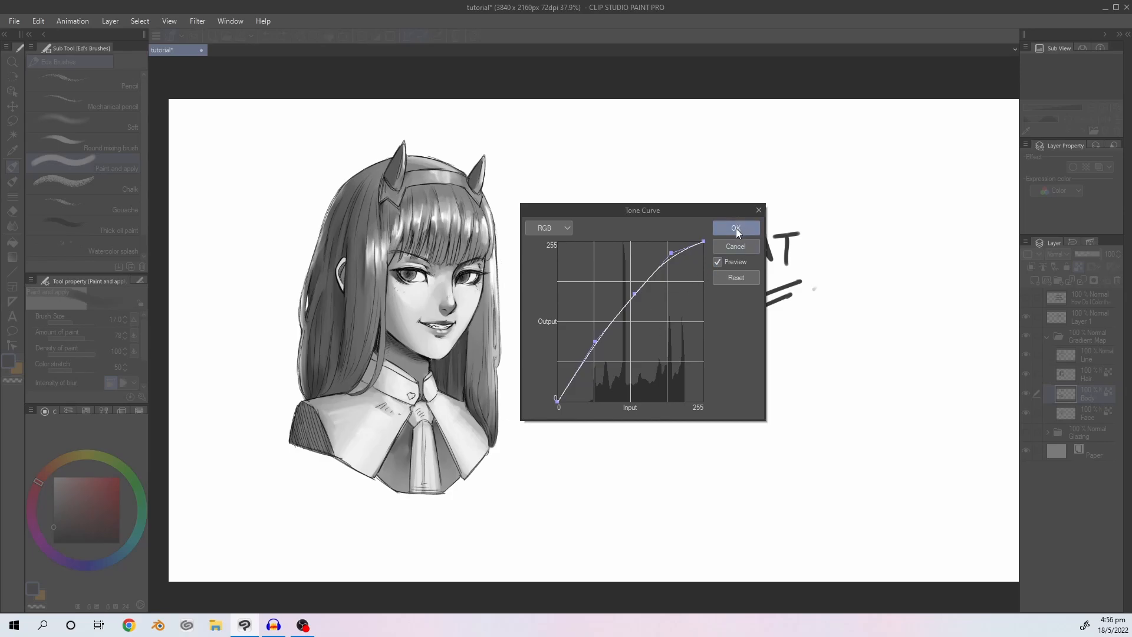
click(736, 227)
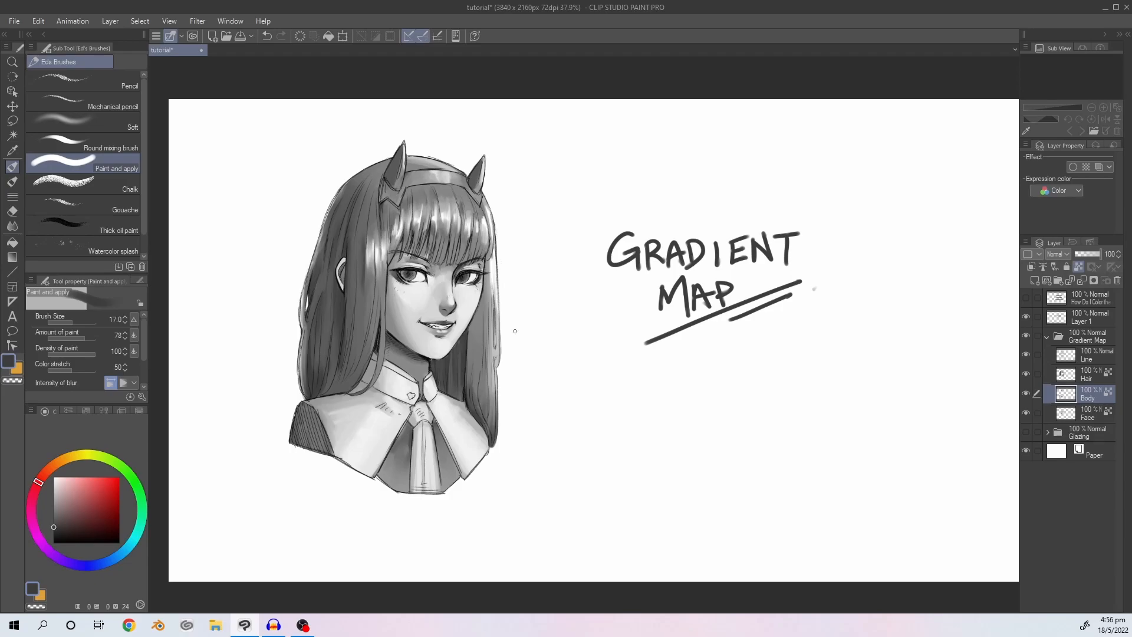
Select the Face layer, duplicate it, and bring up the Edit menu for tonal correction.
click(1087, 414)
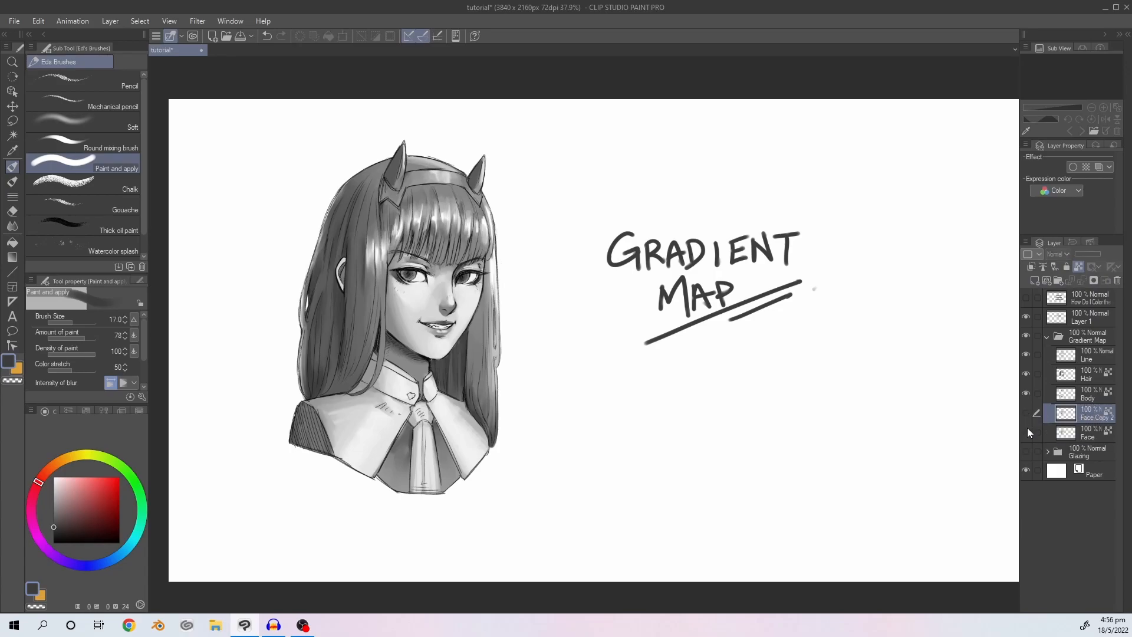
click(1024, 432)
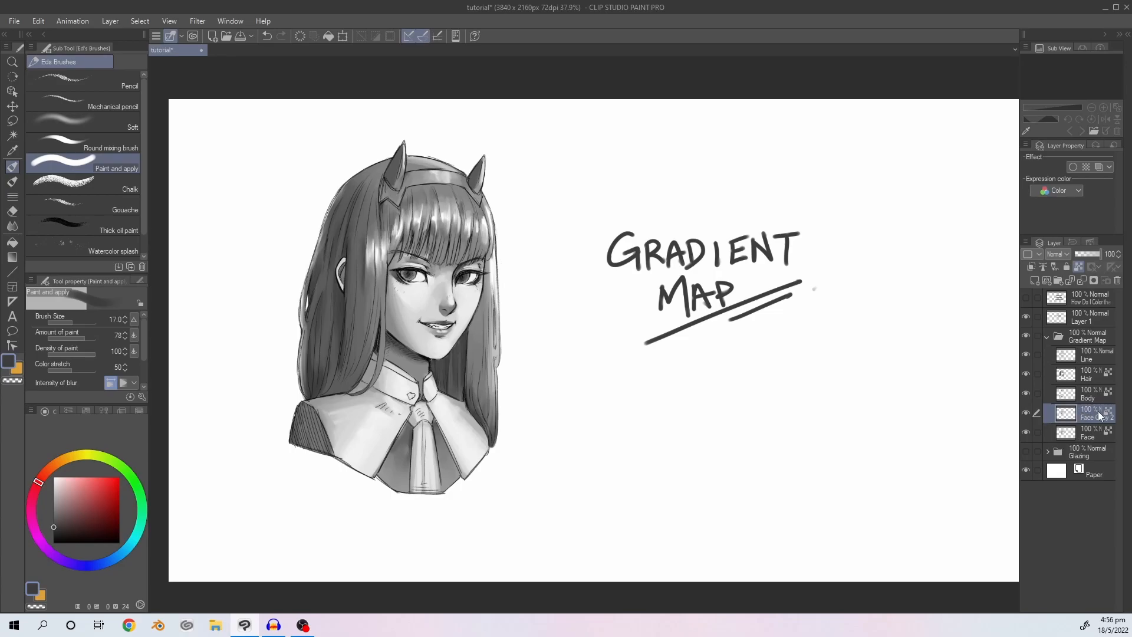
click(38, 20)
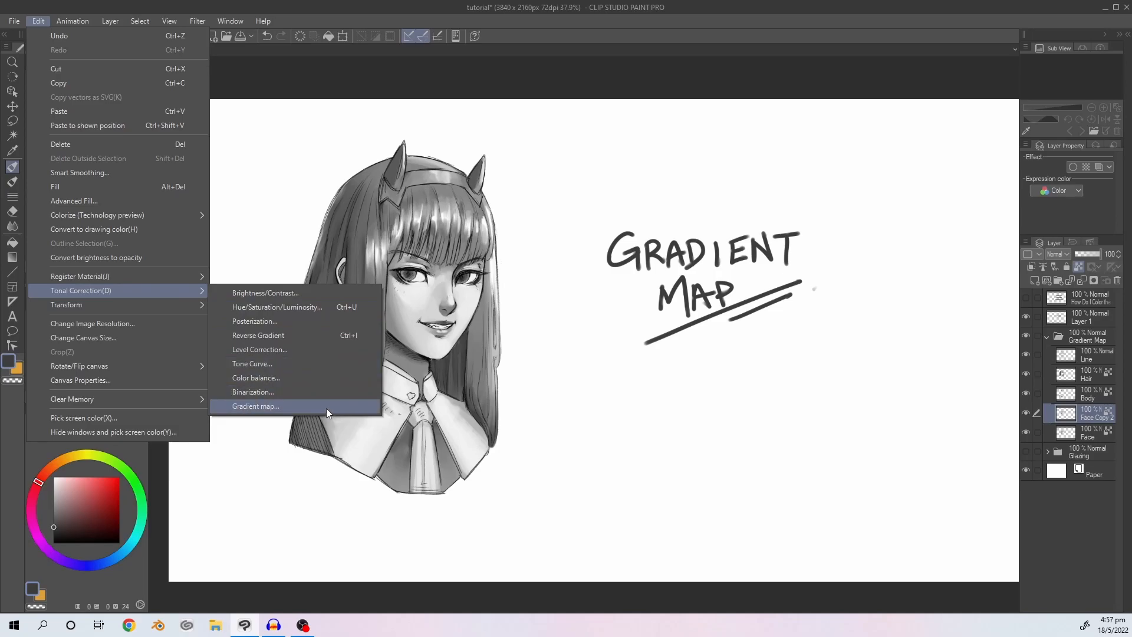
In Gradient map, preview the red, green, purple and peach Somber Shade presets, settling on red.
click(254, 405)
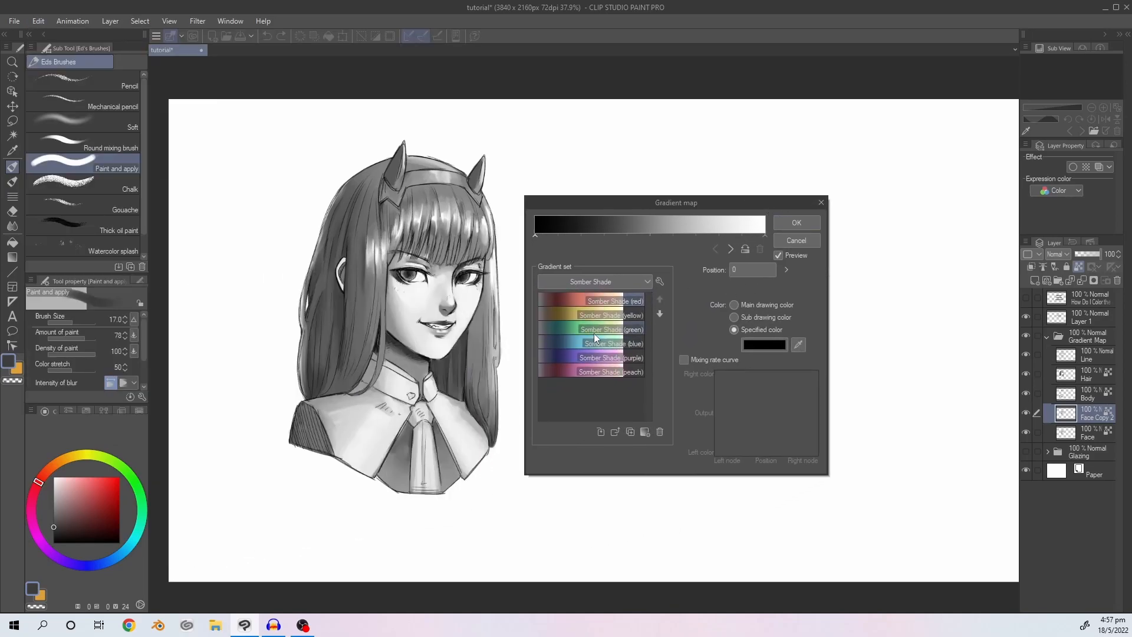
click(603, 371)
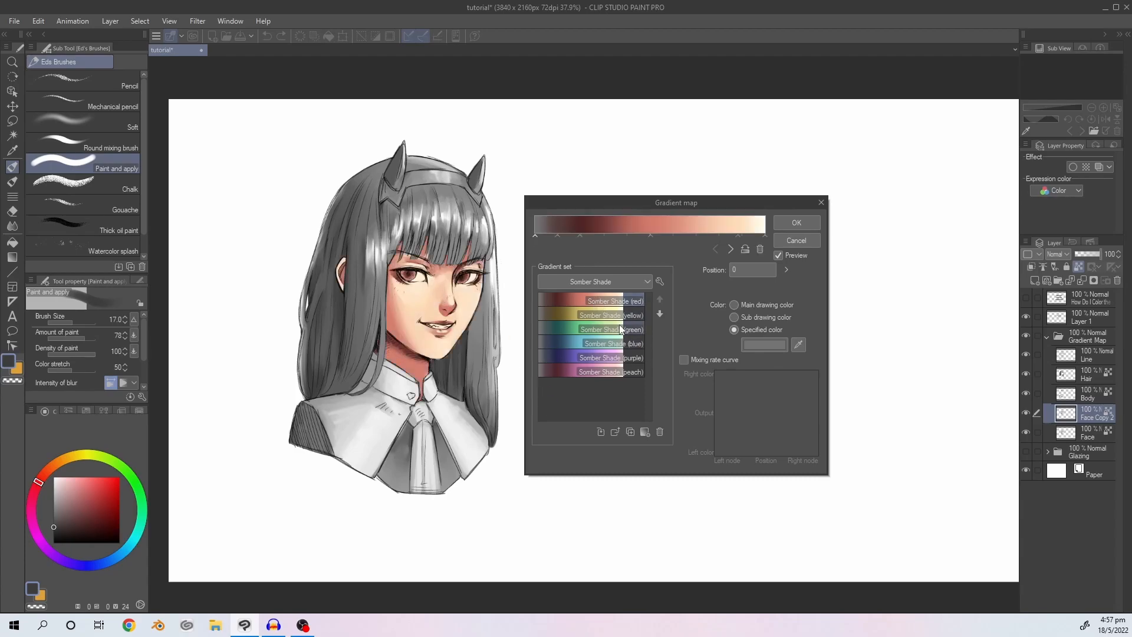
click(610, 329)
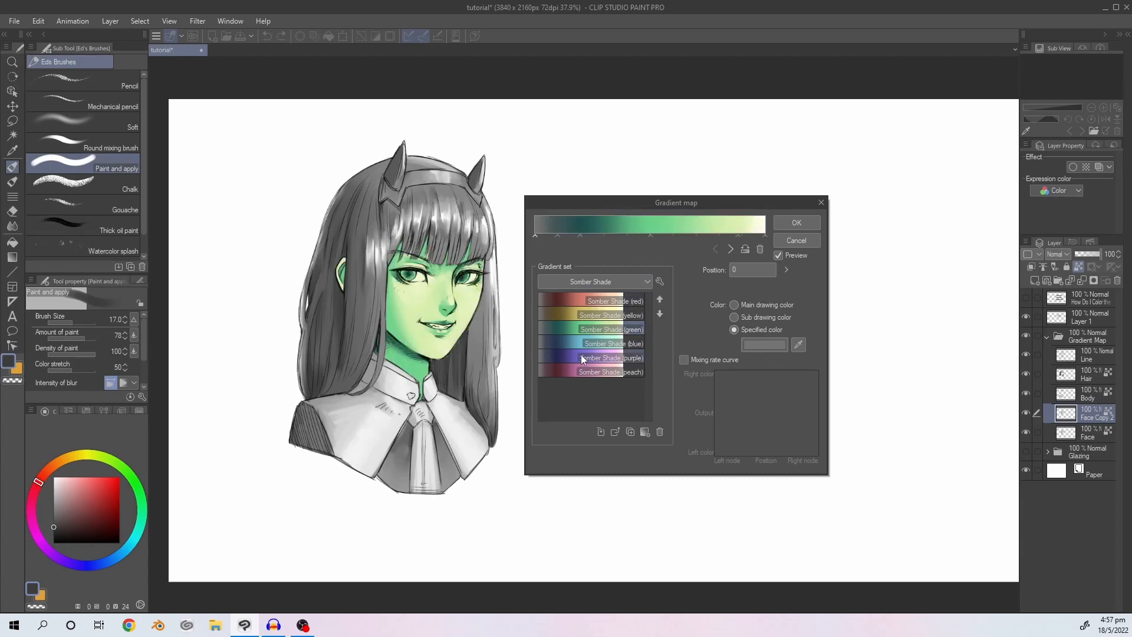
click(598, 357)
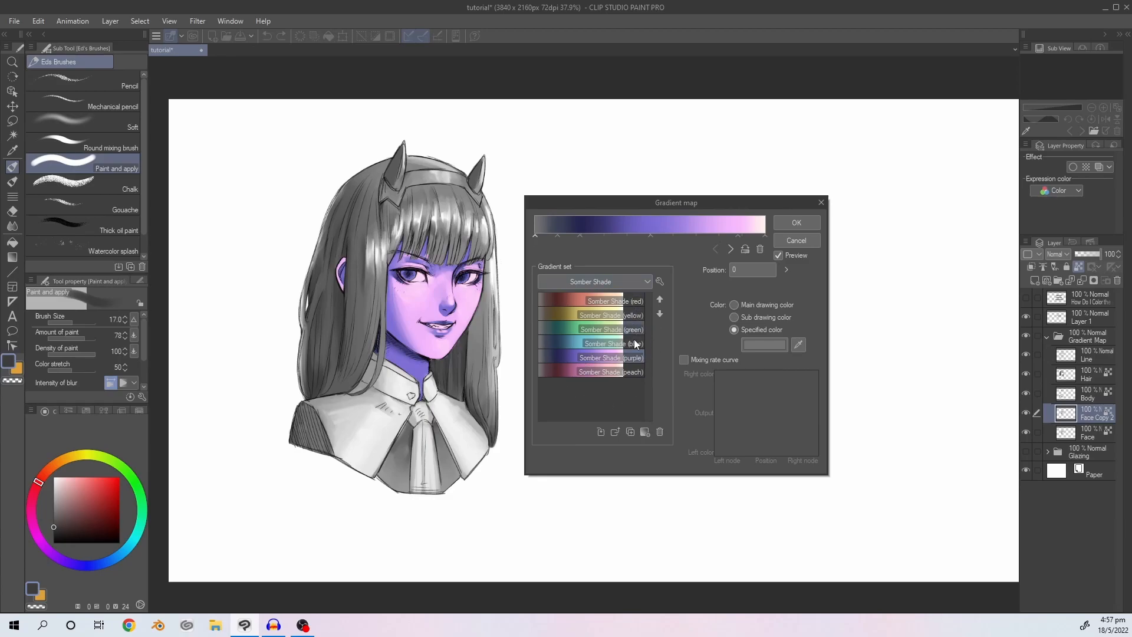
click(605, 372)
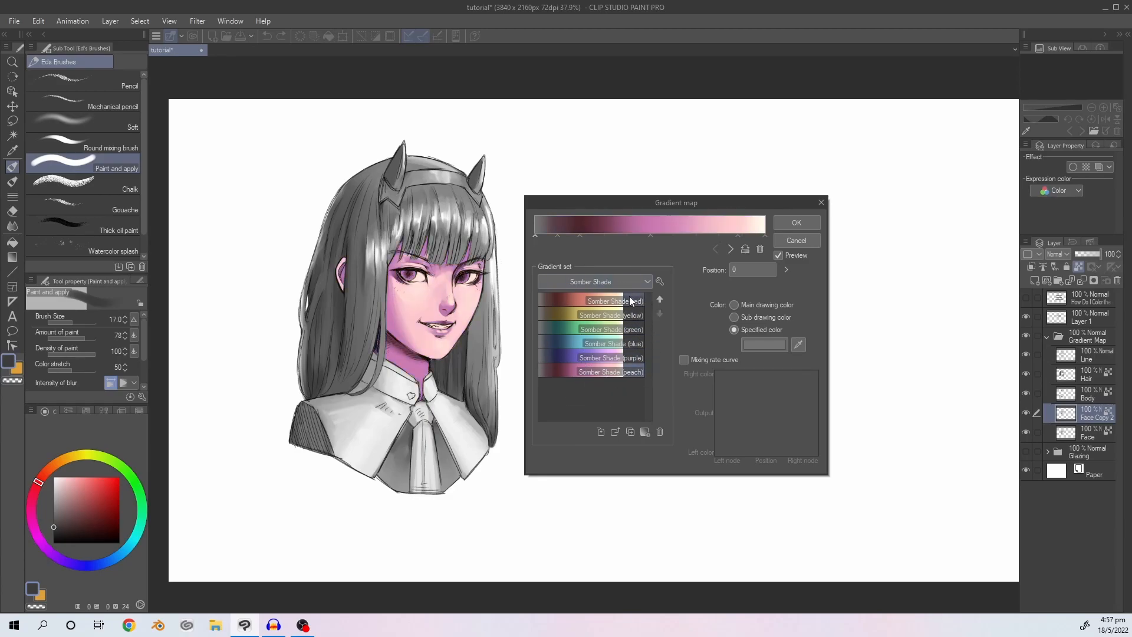
click(592, 301)
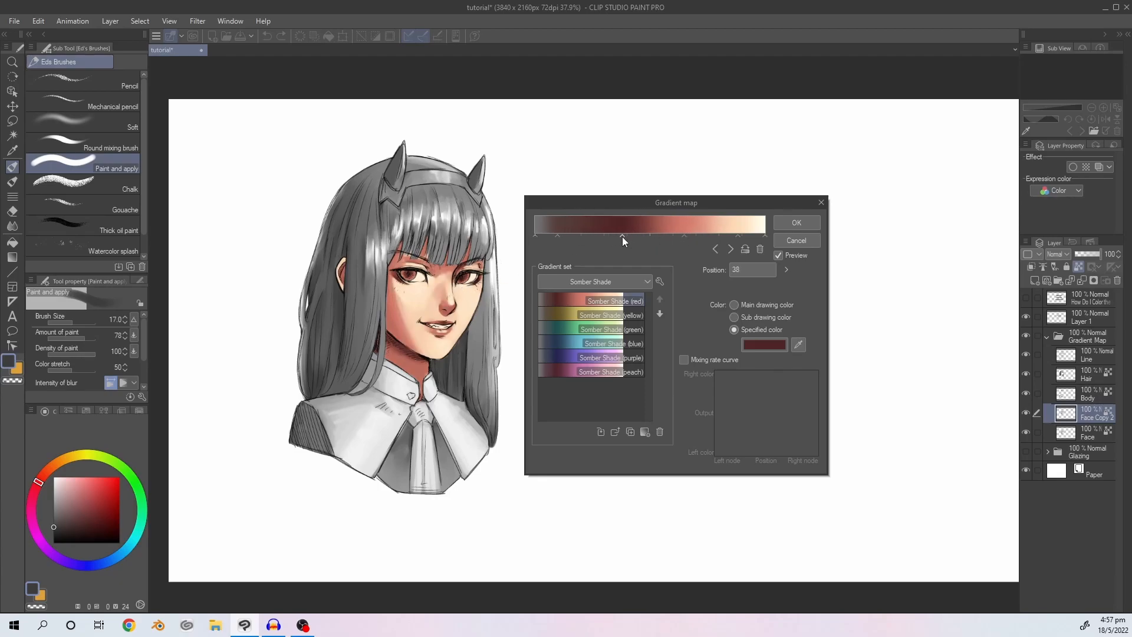
Reposition the dark and light gradient points and give the light point a pale yellow colour.
drag(623, 236, 714, 235)
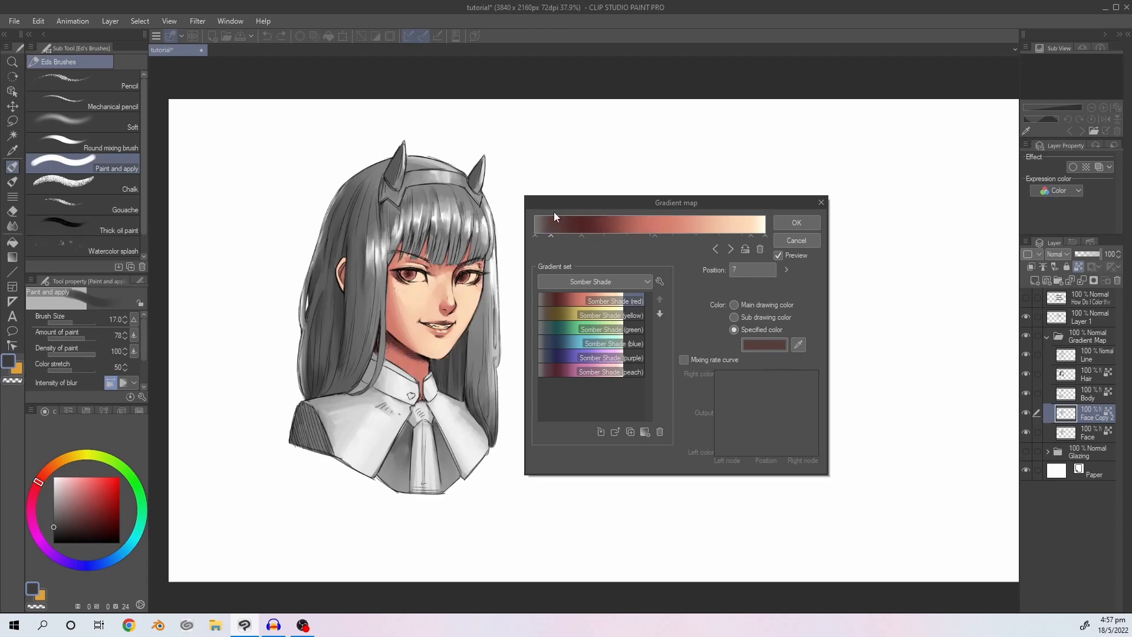
mouse_move(568, 262)
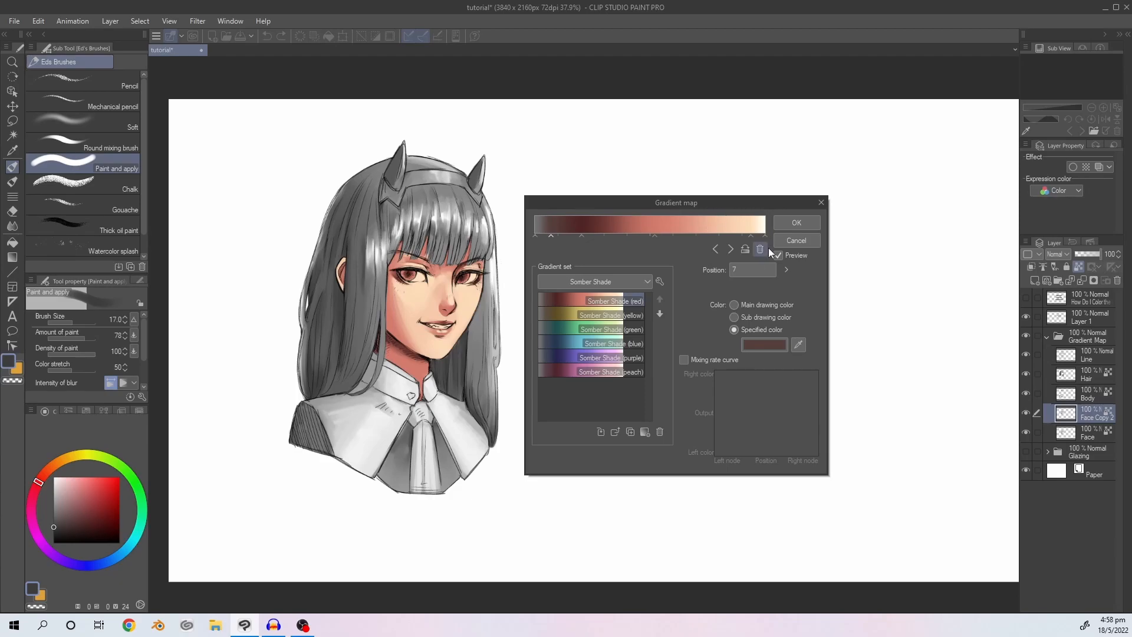
click(778, 256)
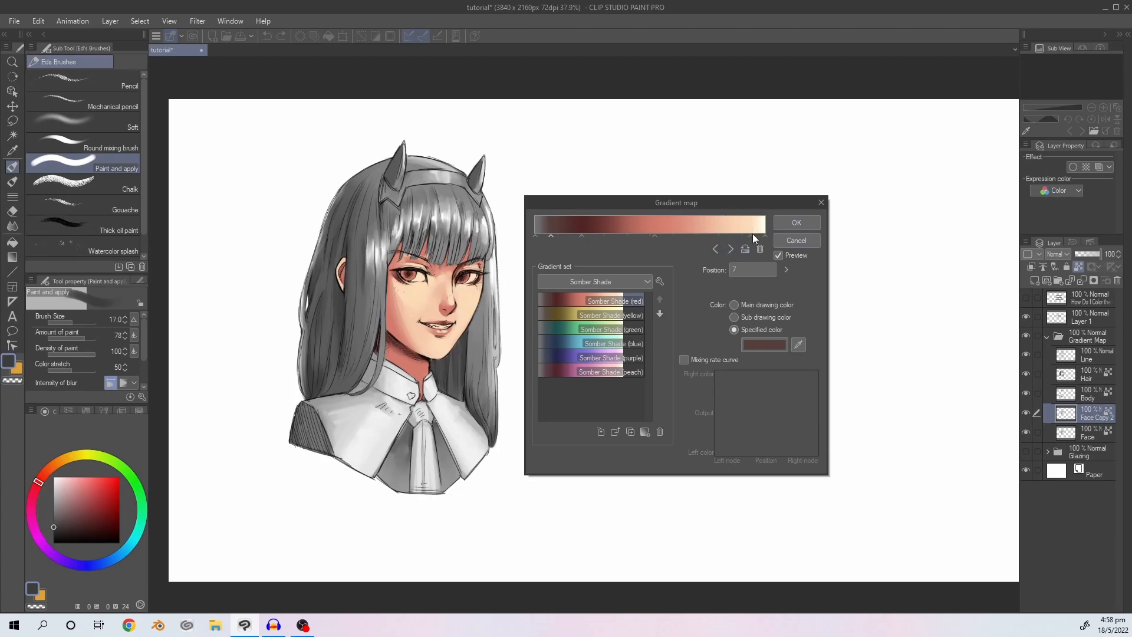
drag(550, 236, 706, 236)
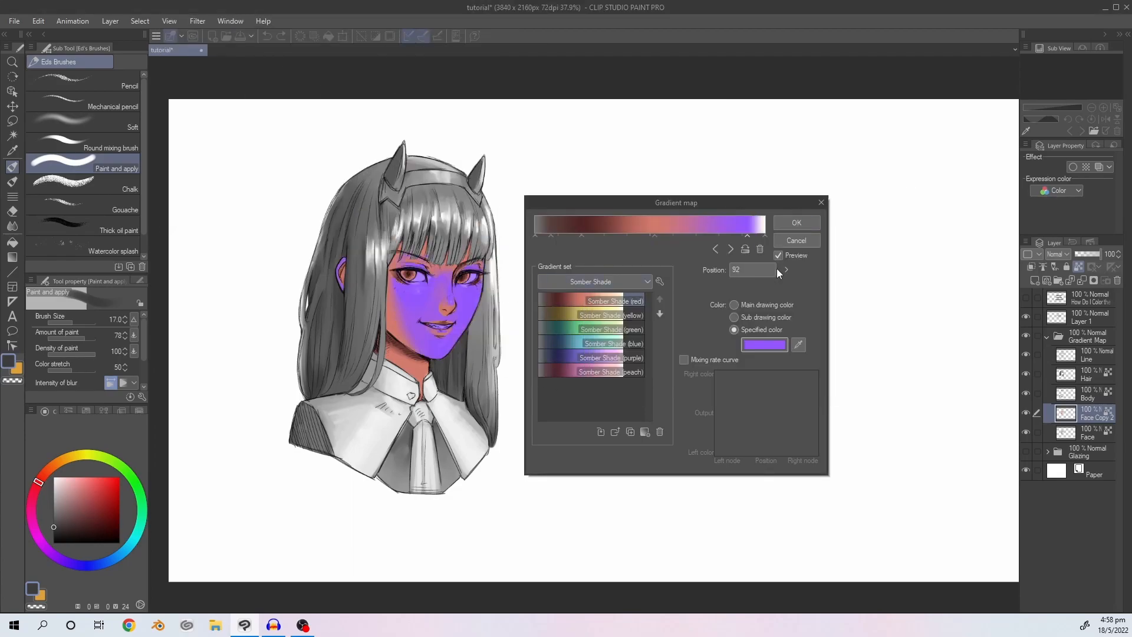
click(786, 266)
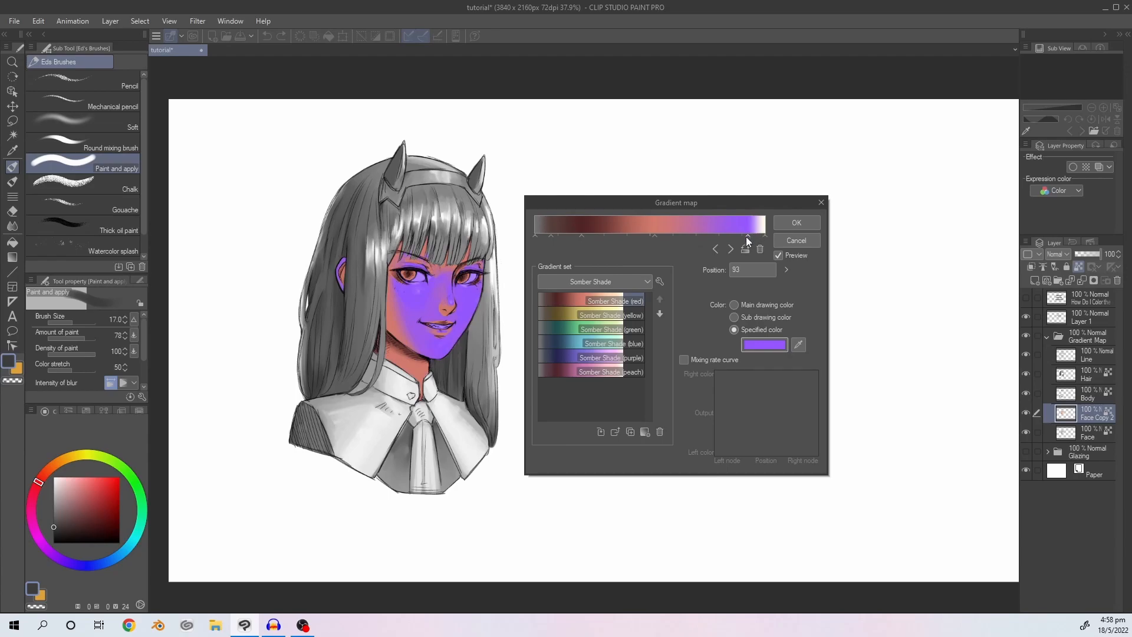
click(762, 344)
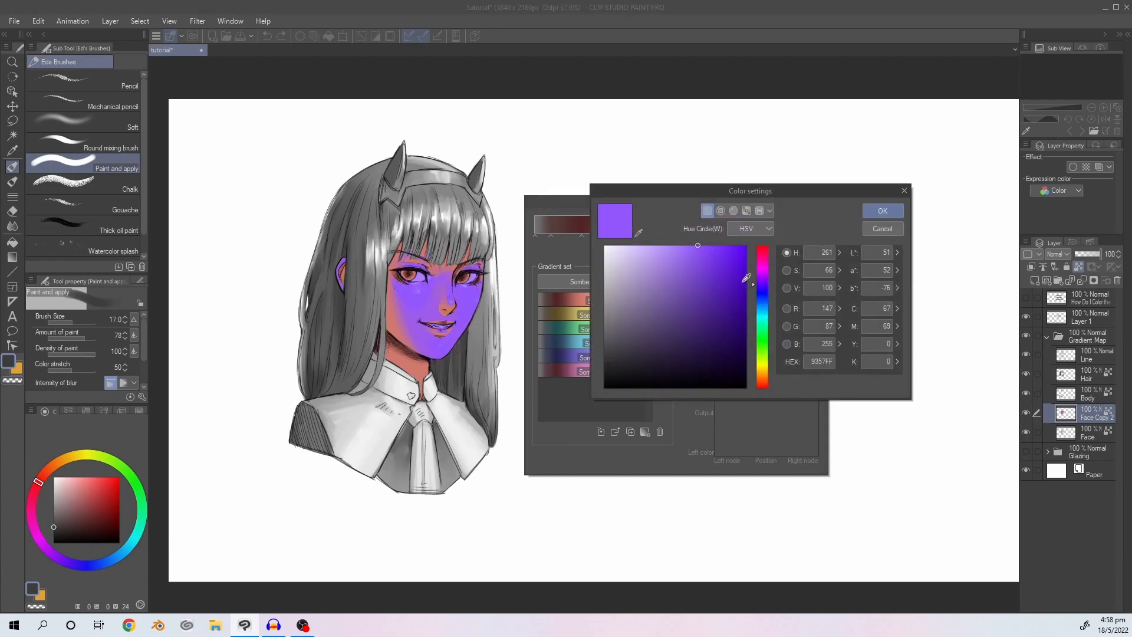
click(882, 210)
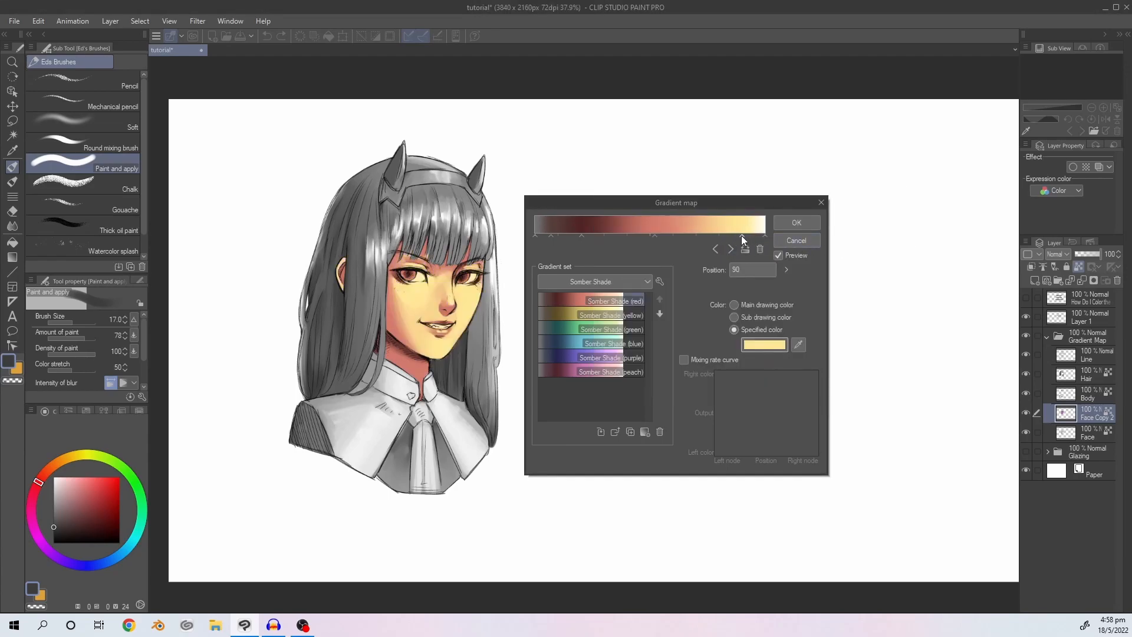
Slide the pale yellow point to about 75%, adjust colours, and apply the peach map to the face.
drag(740, 225, 718, 225)
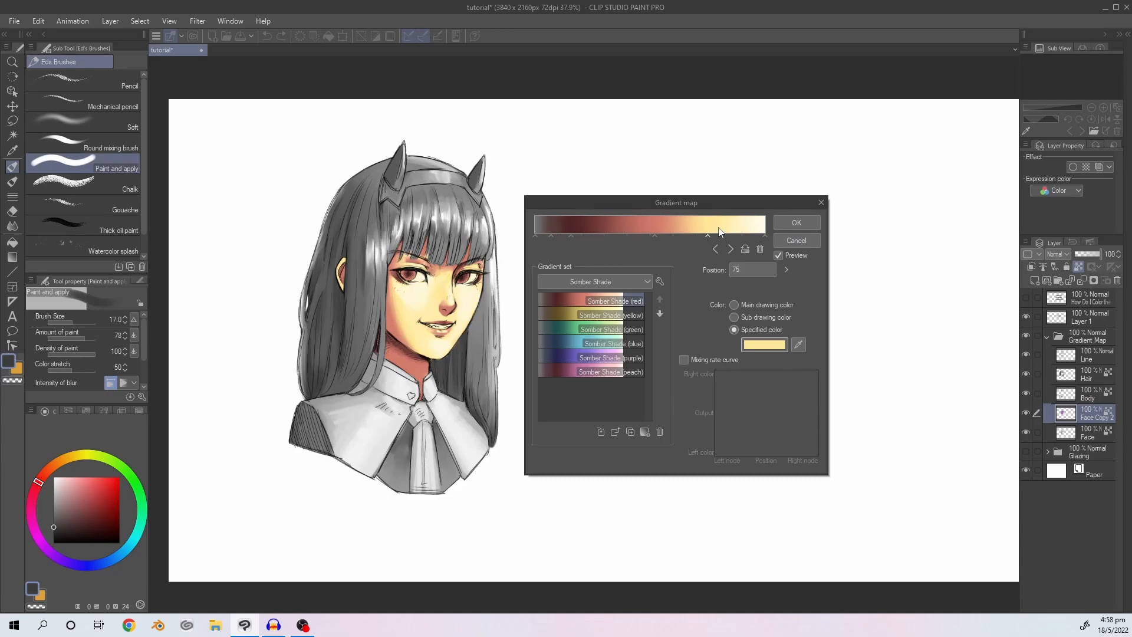
click(763, 344)
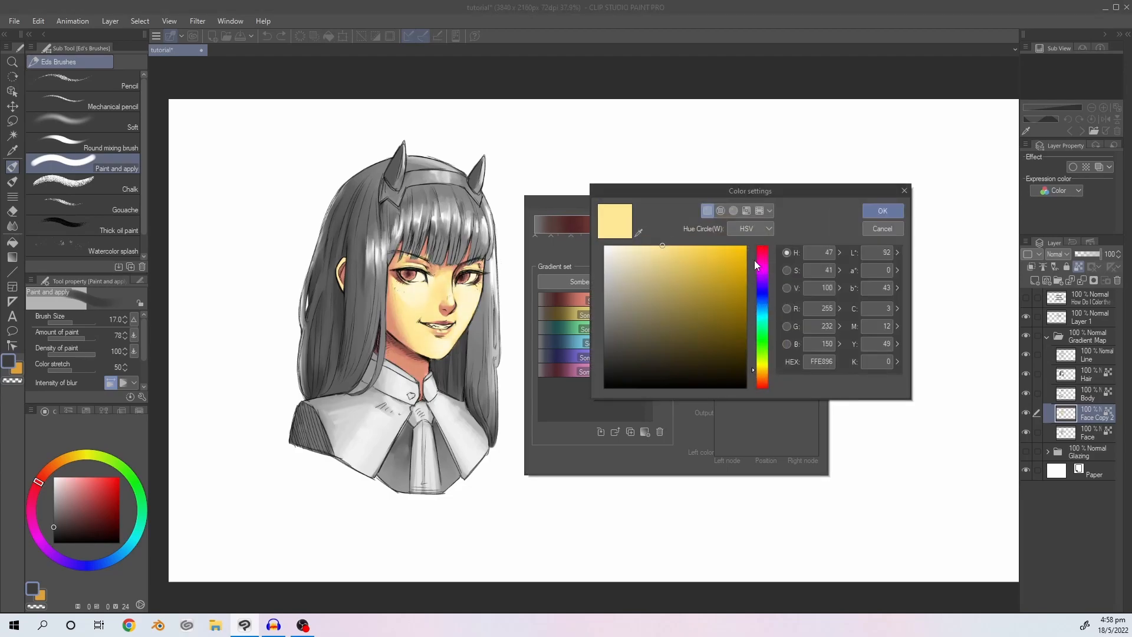
drag(754, 263, 762, 382)
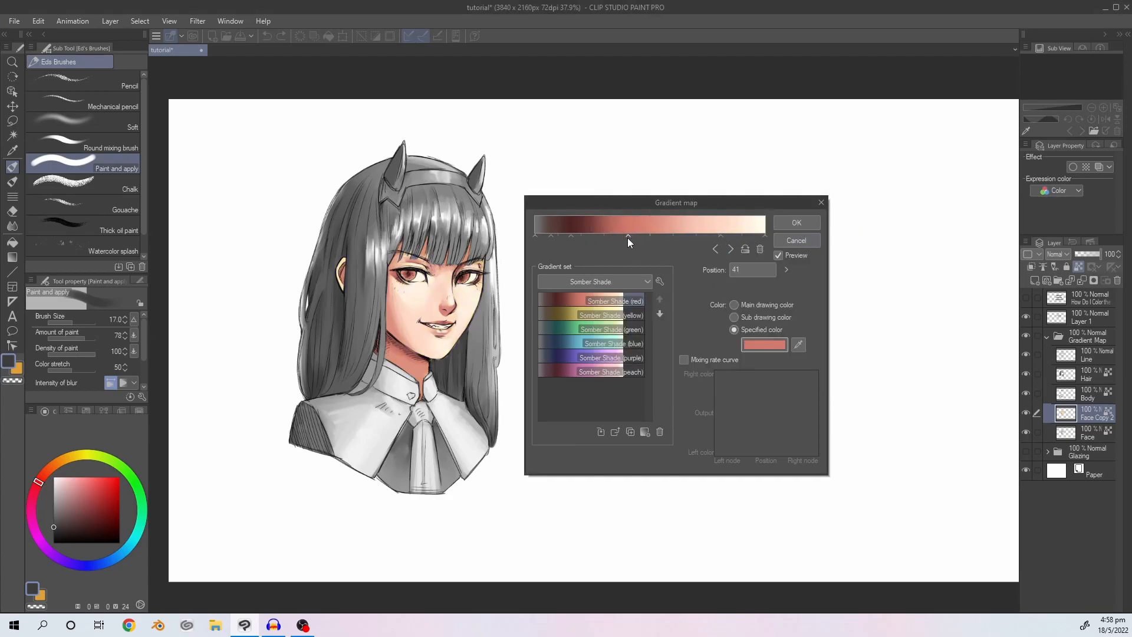
drag(628, 237, 647, 237)
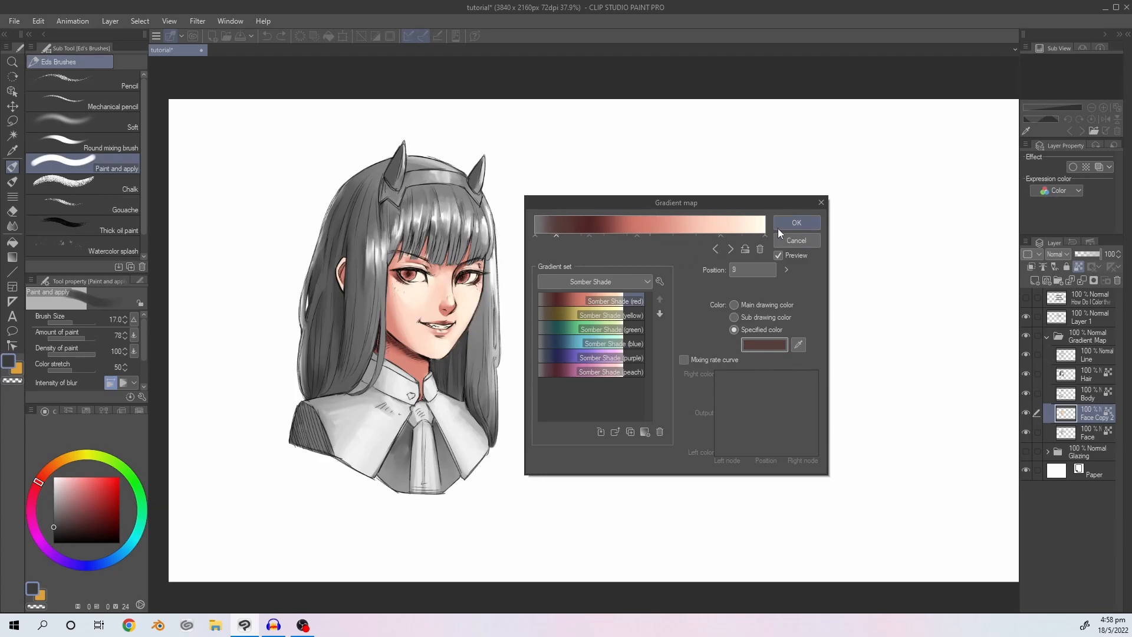
click(795, 223)
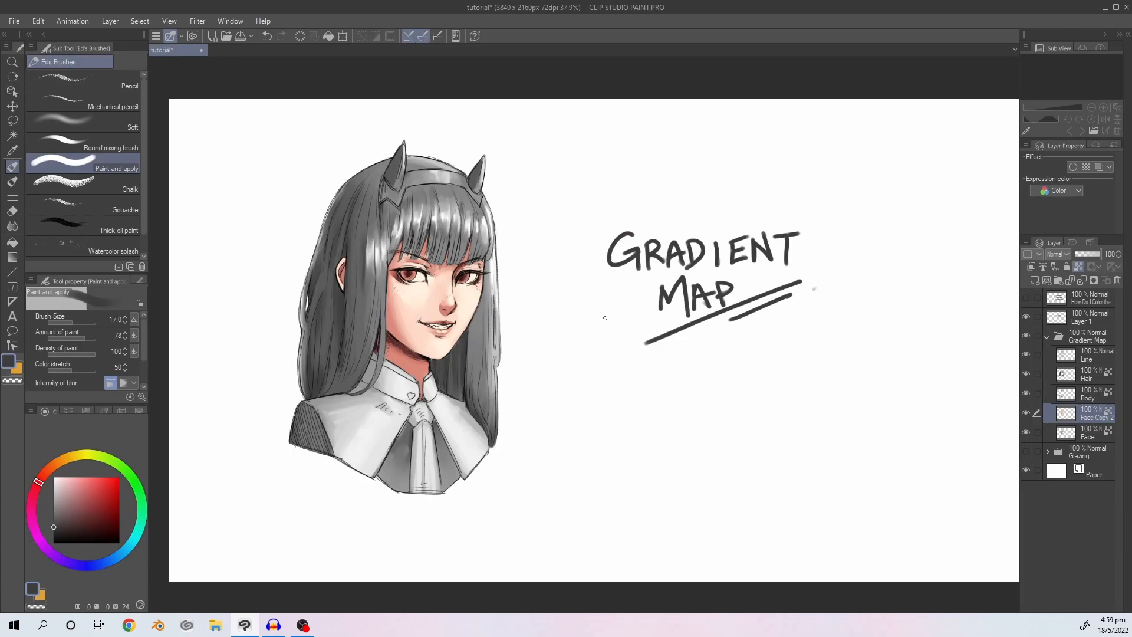
On Face Copy 2 clear the peach tint from the eyes, then make the Face layer below active.
click(1086, 394)
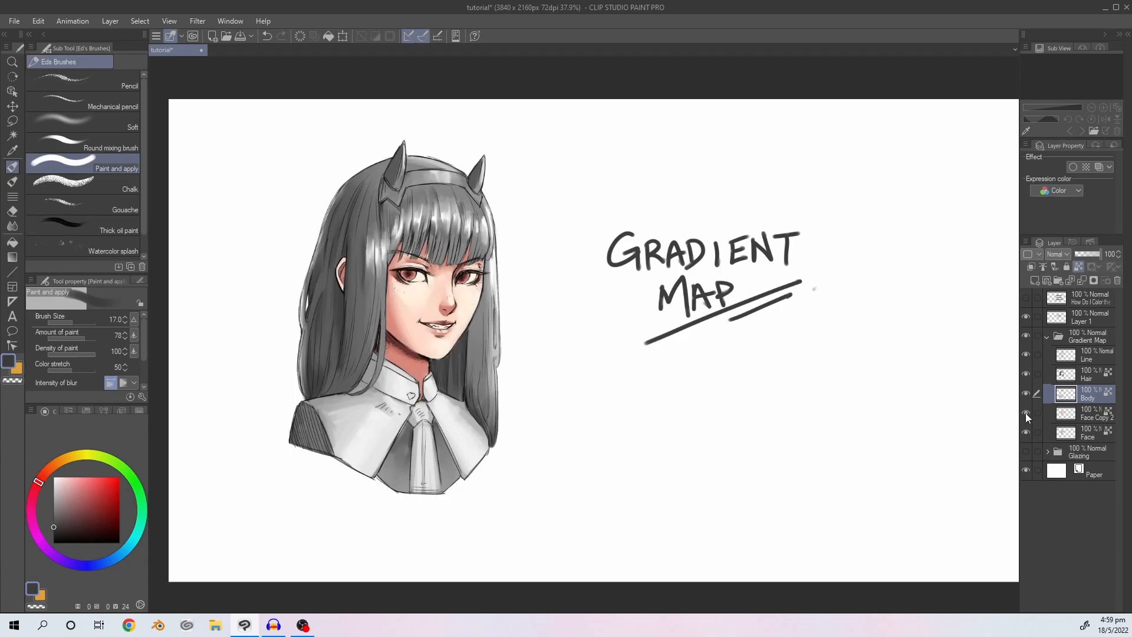
click(1085, 412)
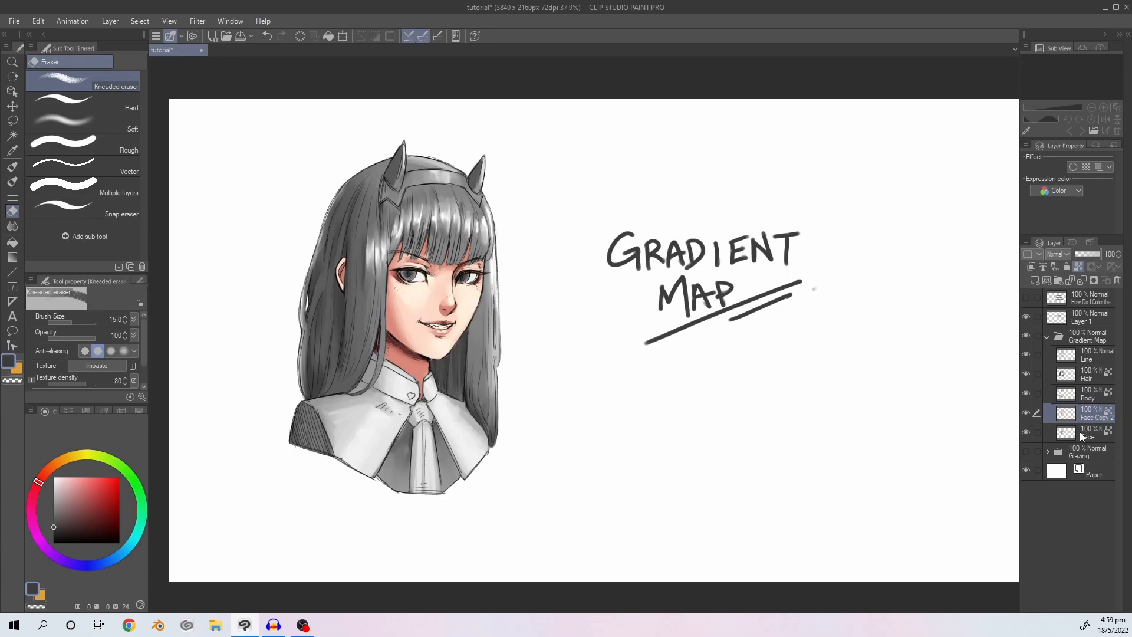
click(1086, 433)
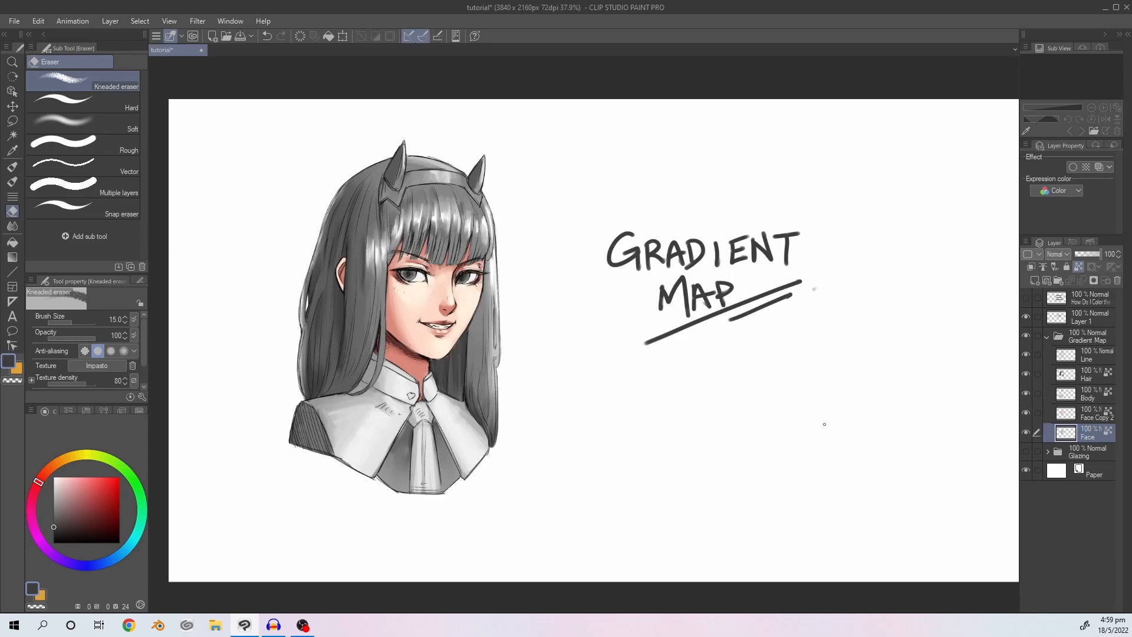
mouse_move(835, 432)
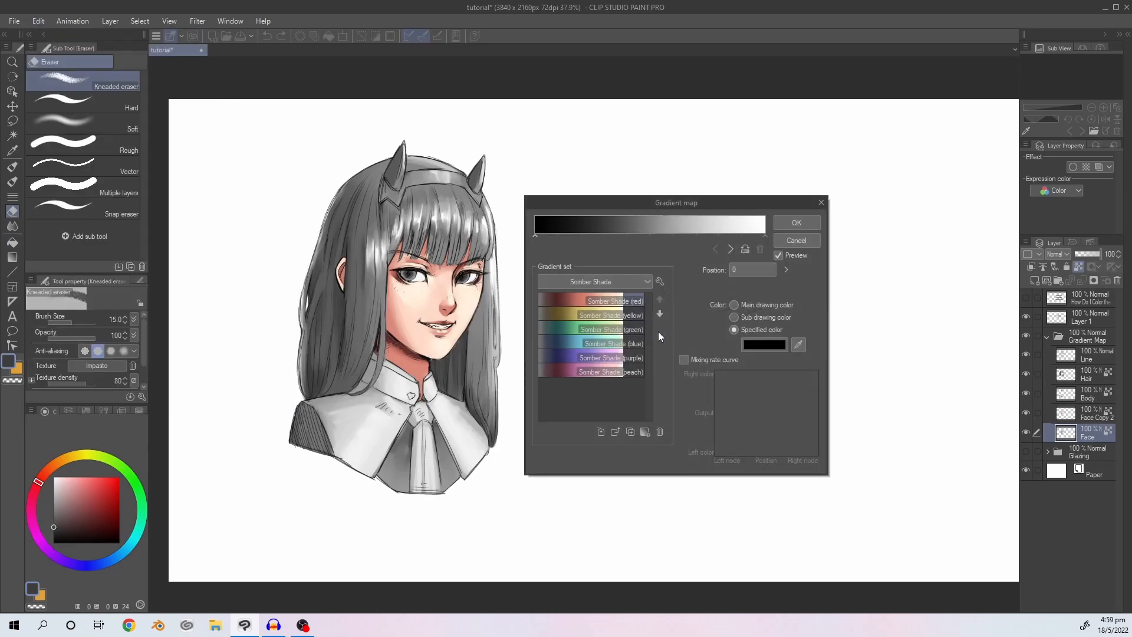
Apply a purple Somber Shade gradient map to the Face layer, tuning its points so the eyes turn violet.
click(604, 343)
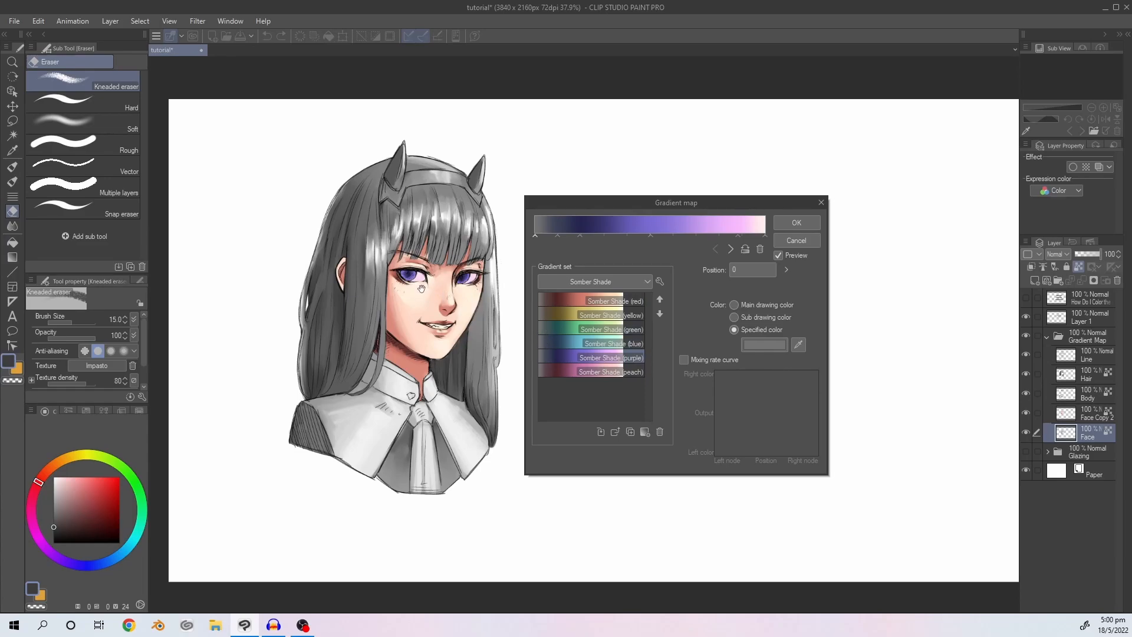
mouse_move(740, 242)
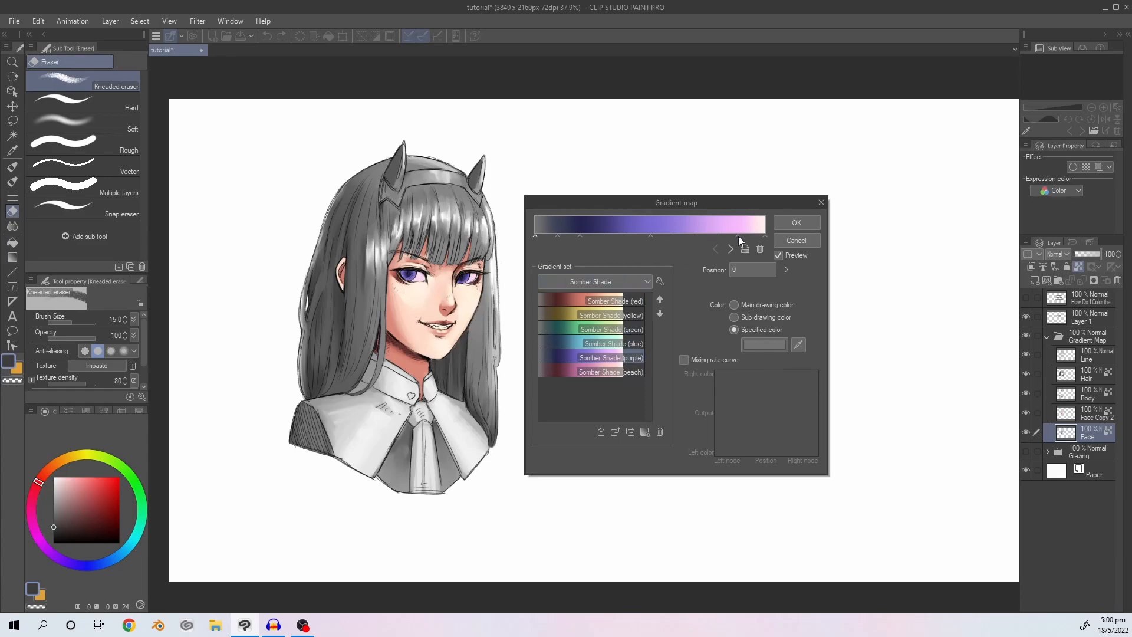
click(681, 240)
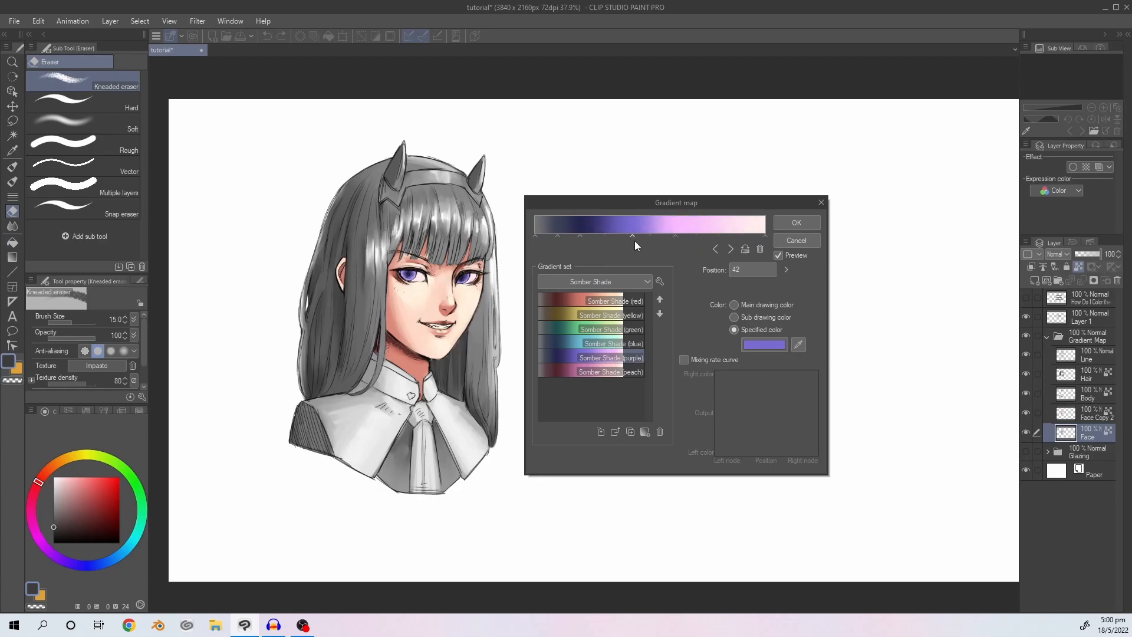
drag(632, 236, 671, 237)
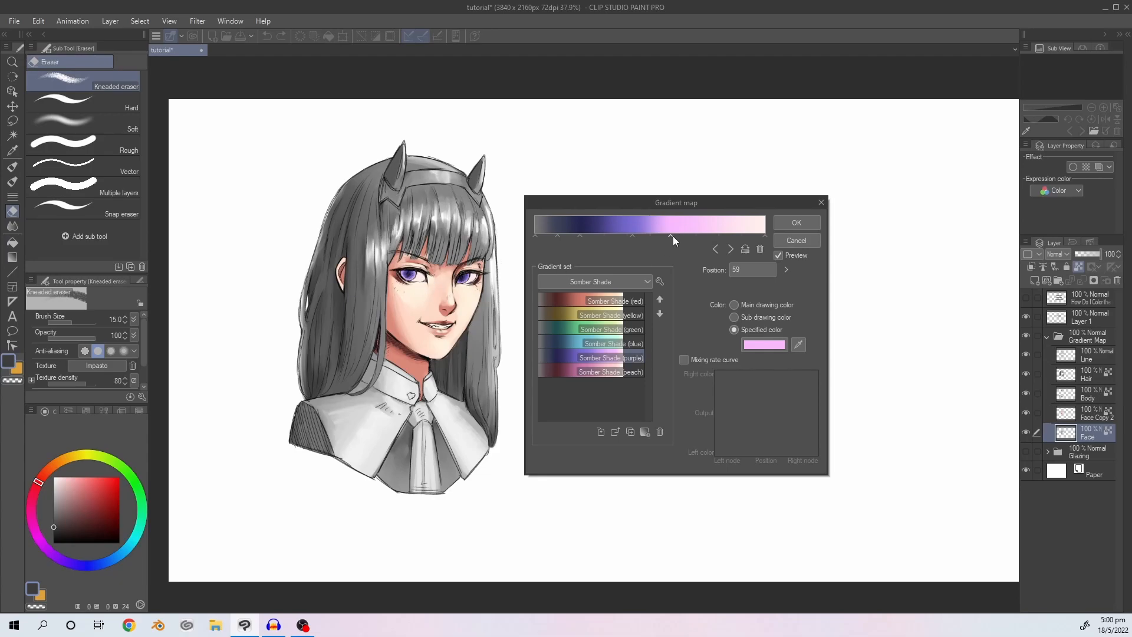
drag(671, 236, 638, 236)
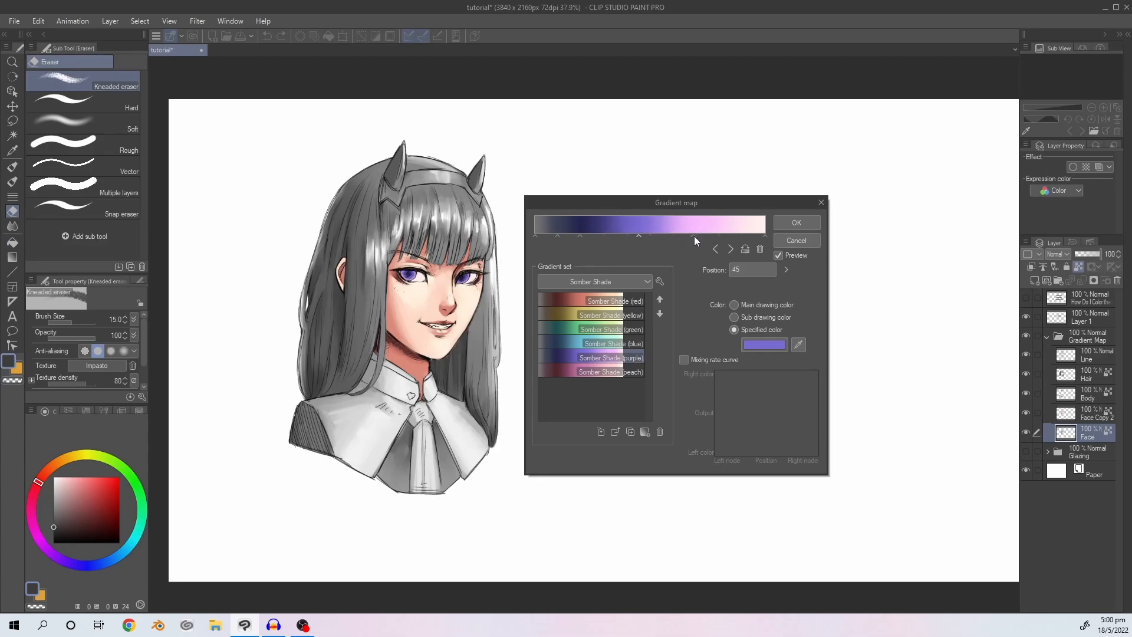
click(762, 345)
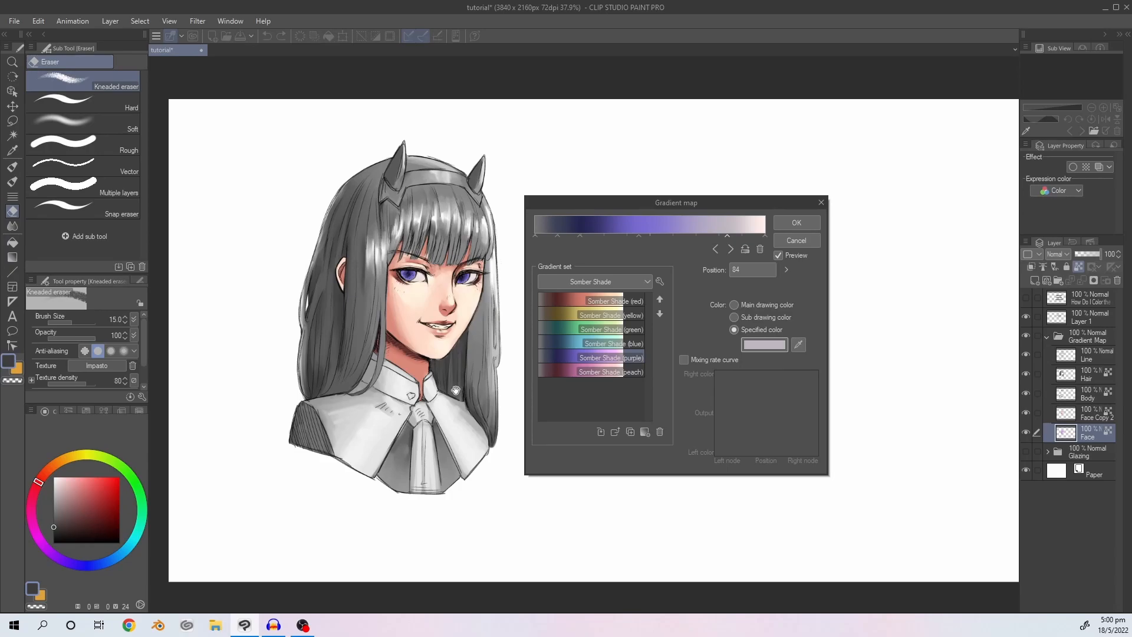
mouse_move(468, 402)
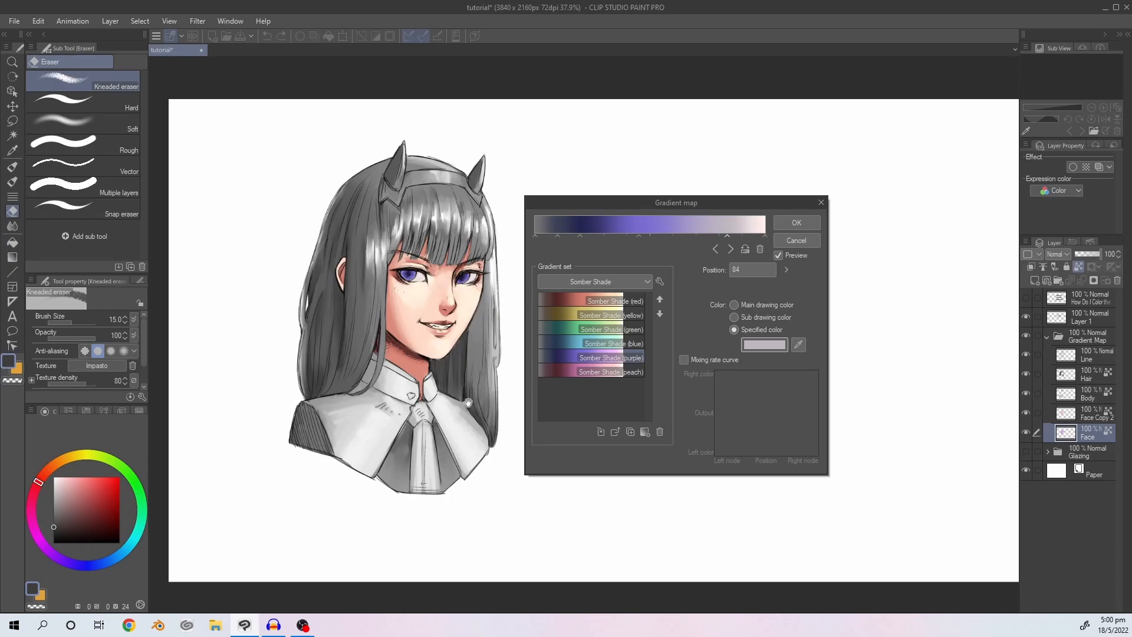
mouse_move(460, 401)
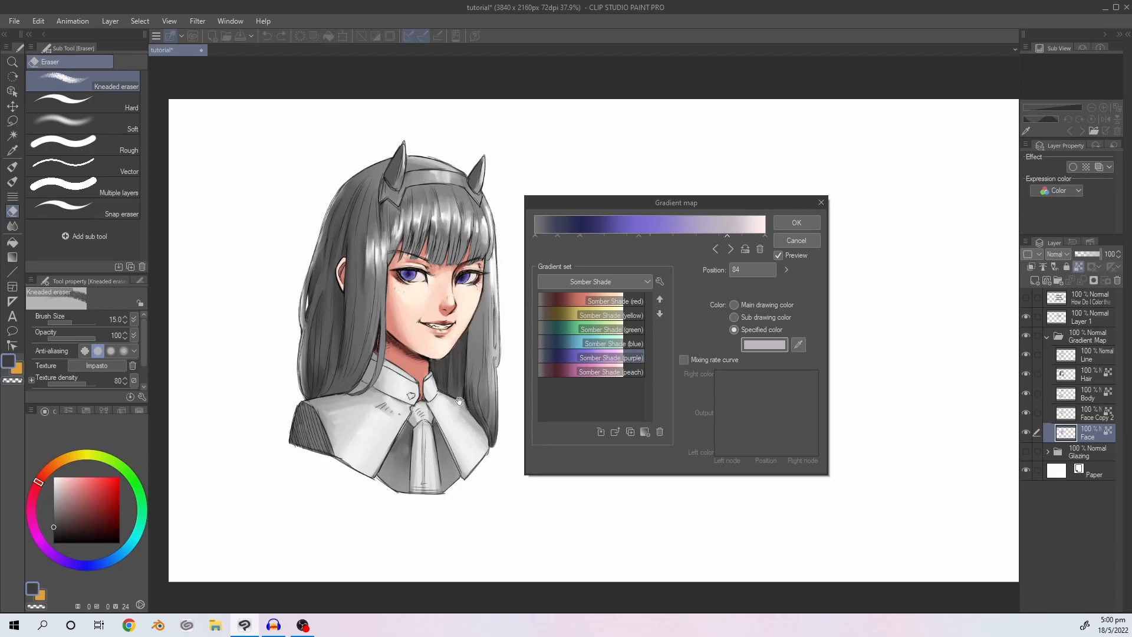
mouse_move(460, 375)
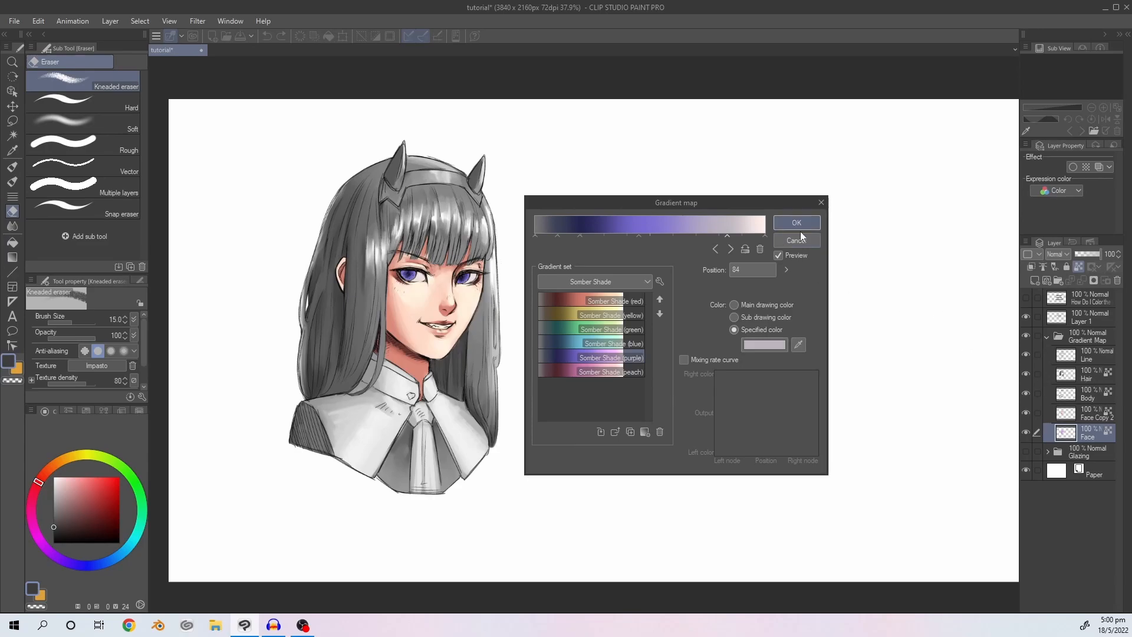
click(796, 240)
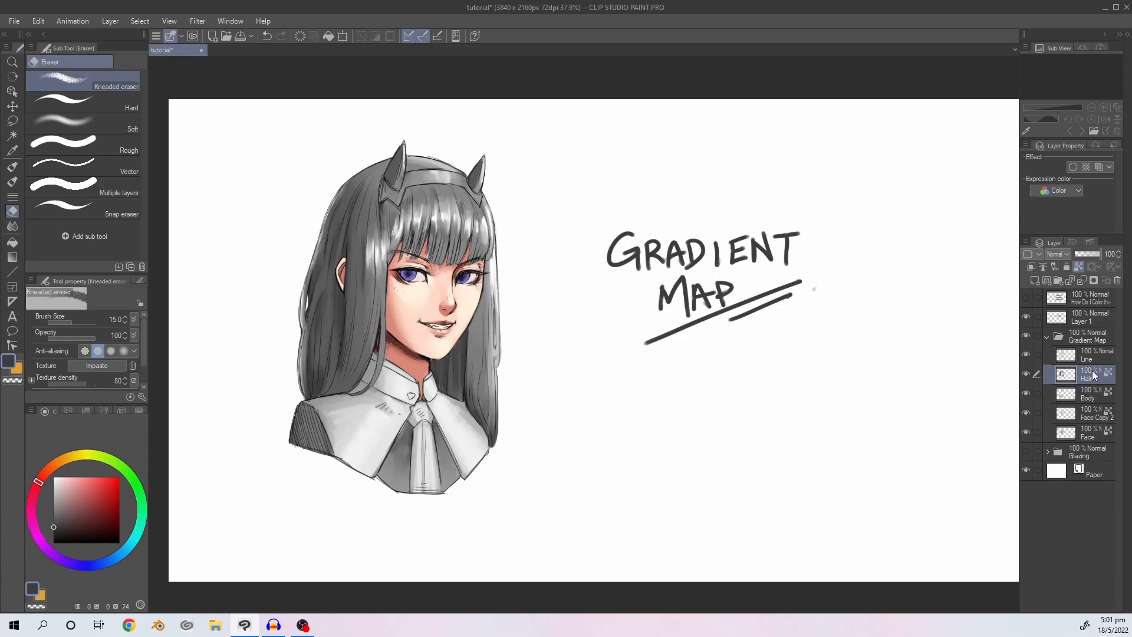
Apply the purple Somber Shade gradient map to Hair Copy 2, adjusting a dark stop, for vivid purple hair.
click(38, 20)
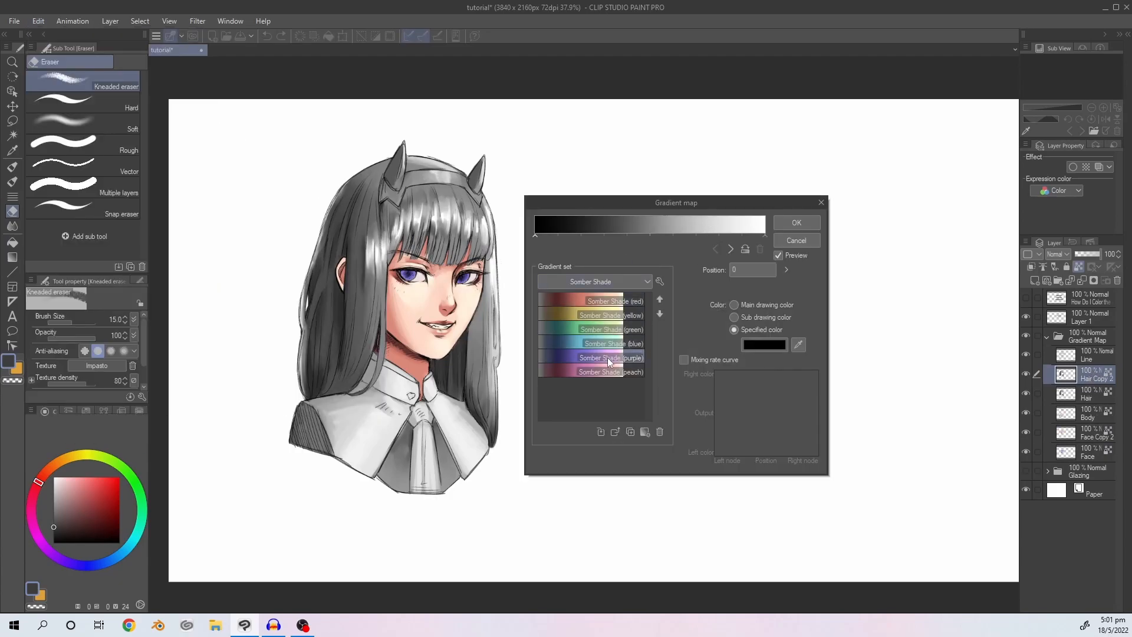
click(606, 357)
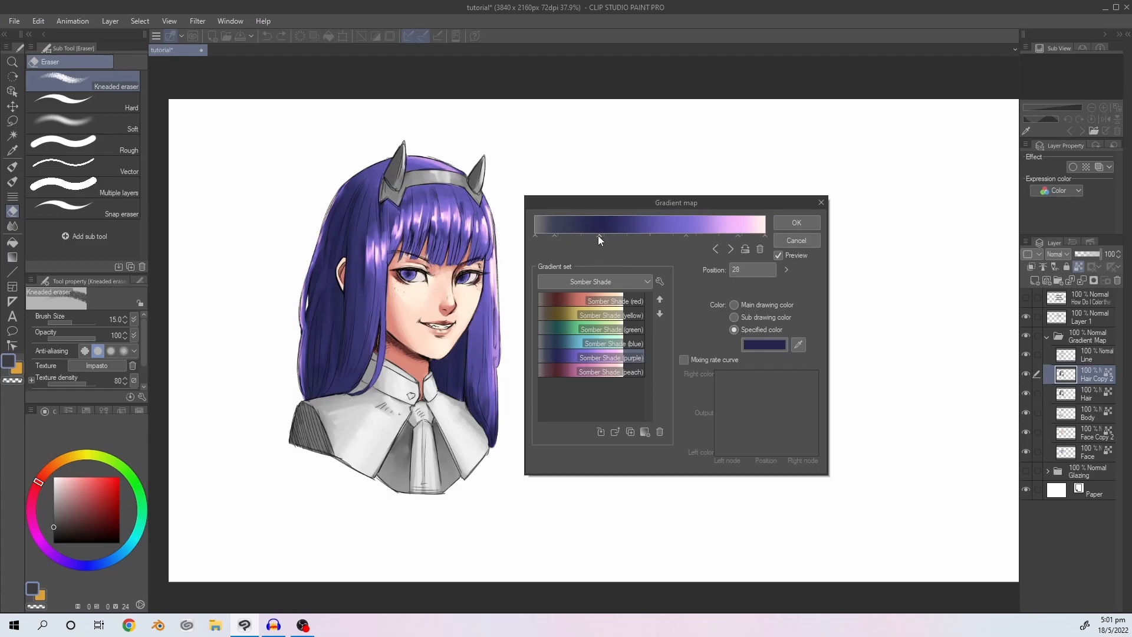
click(763, 344)
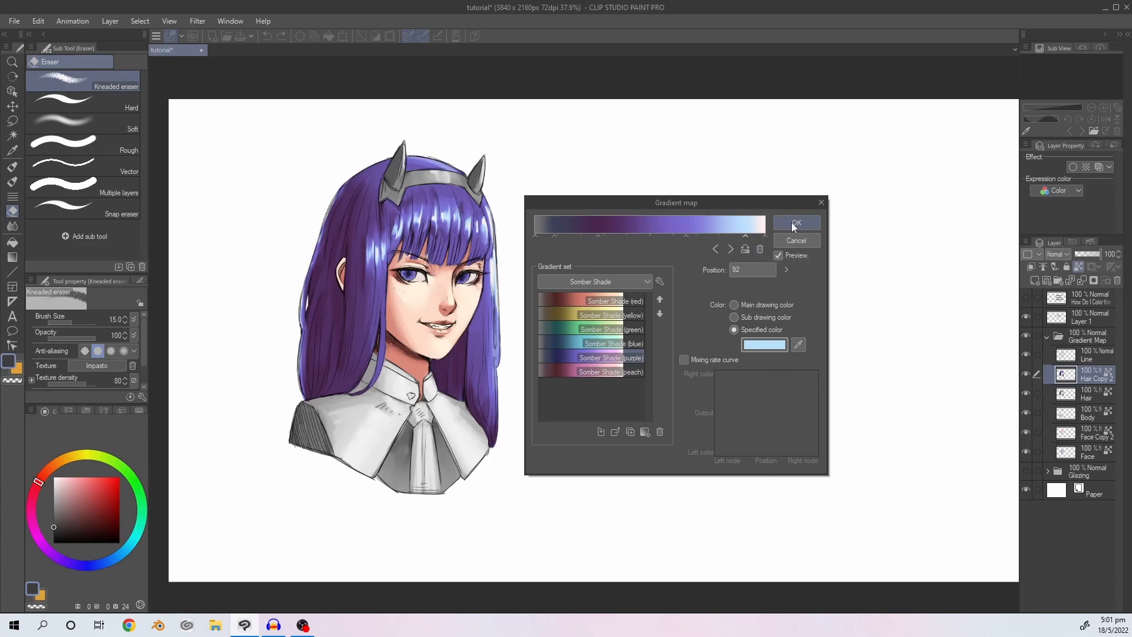
click(796, 222)
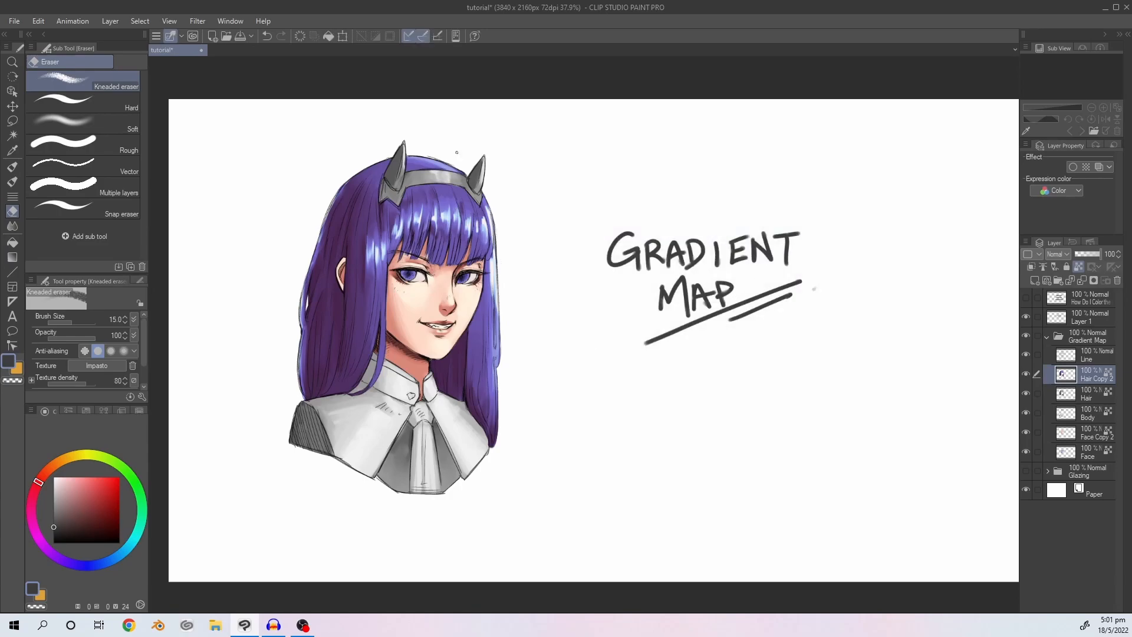
Start a Gradient Map on the Body layer copy using the yellow Somber Shade preset.
click(1086, 413)
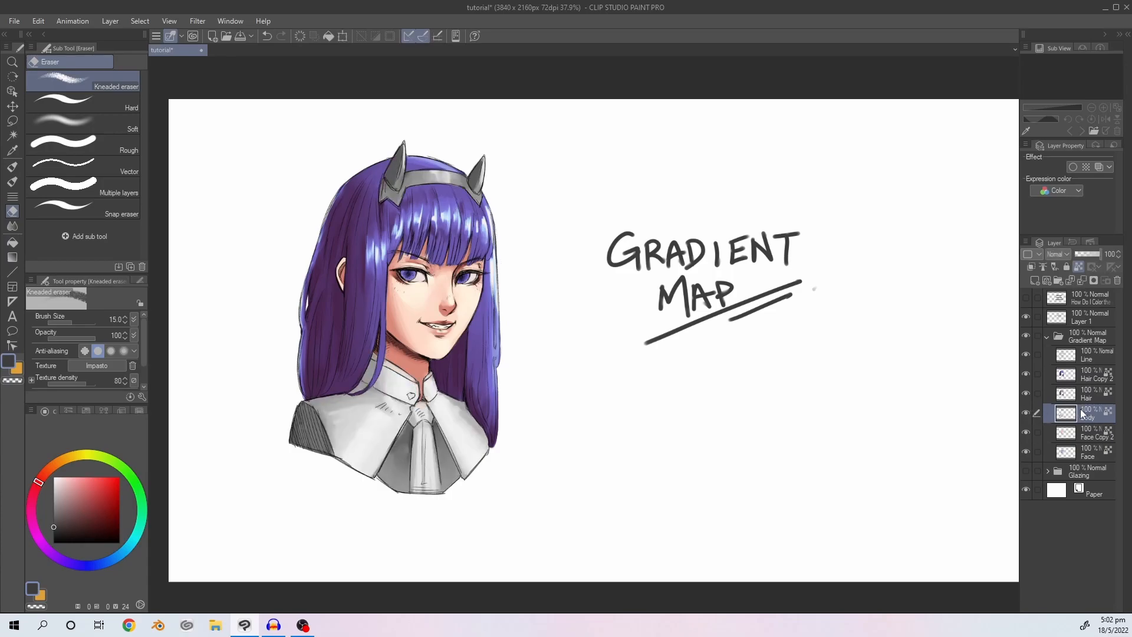
click(38, 20)
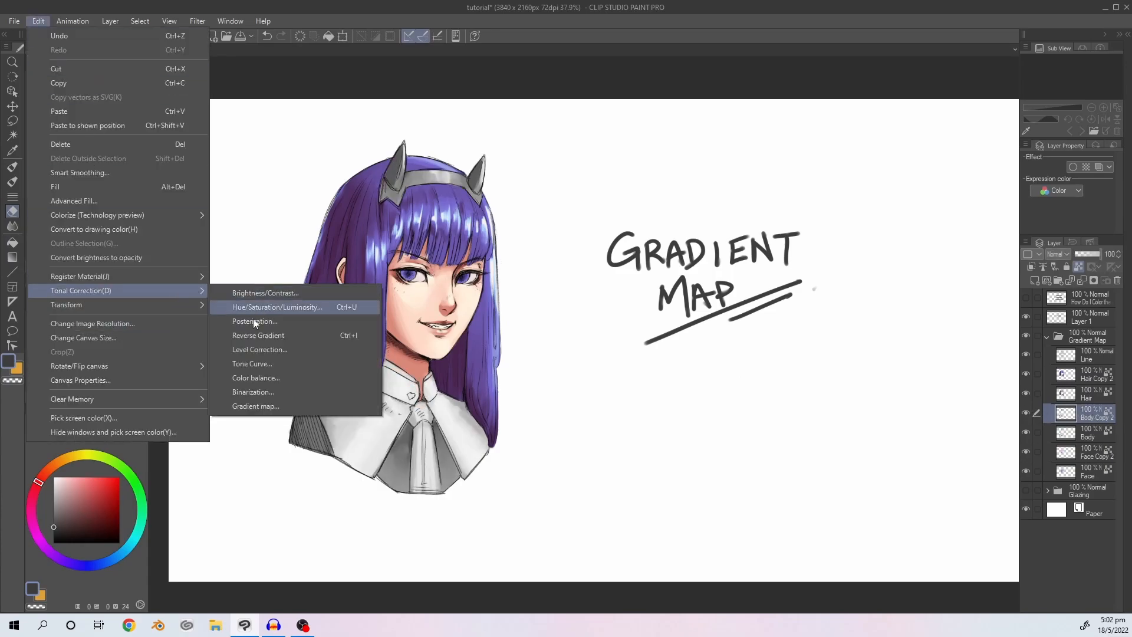
click(256, 406)
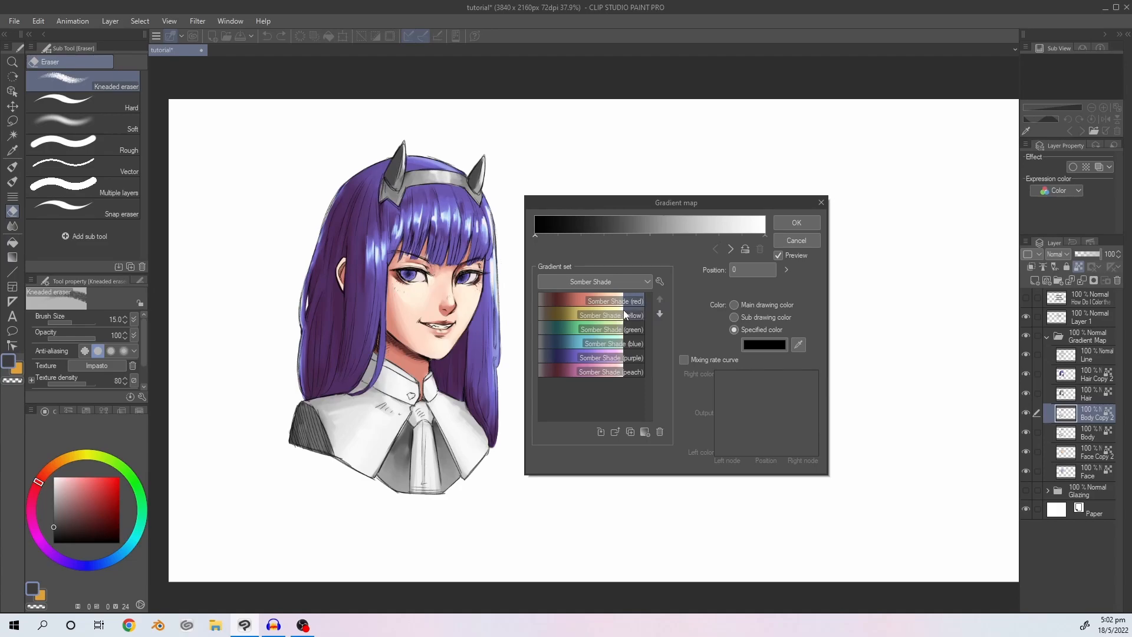
click(599, 314)
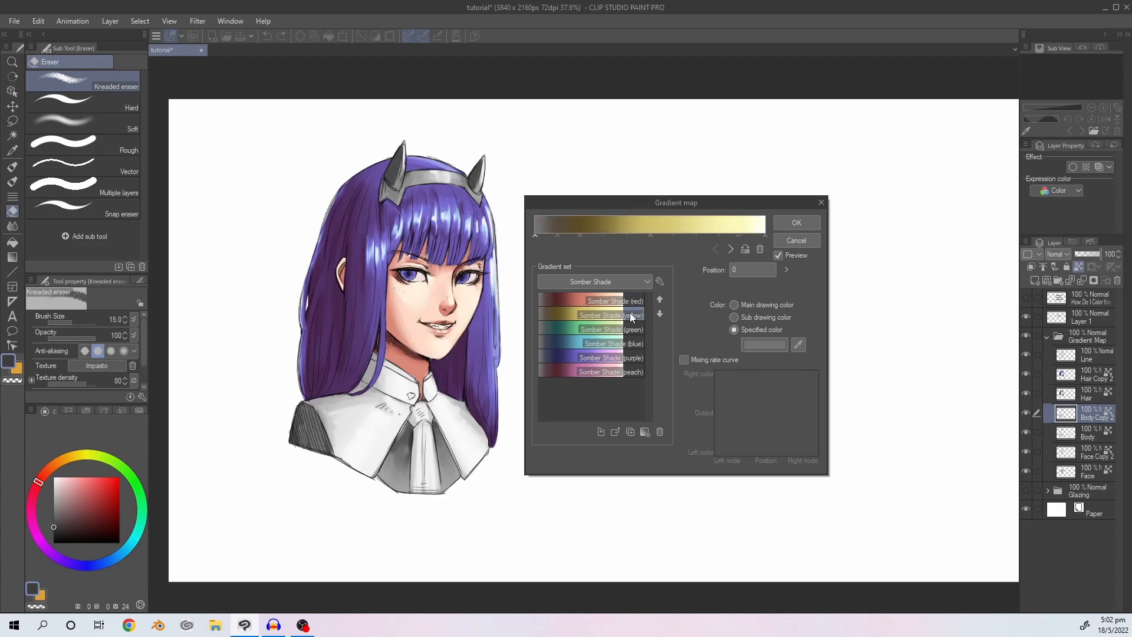
Recolor the stops to pale cream, near-white and dark brown shadows, then apply the gradient.
click(730, 249)
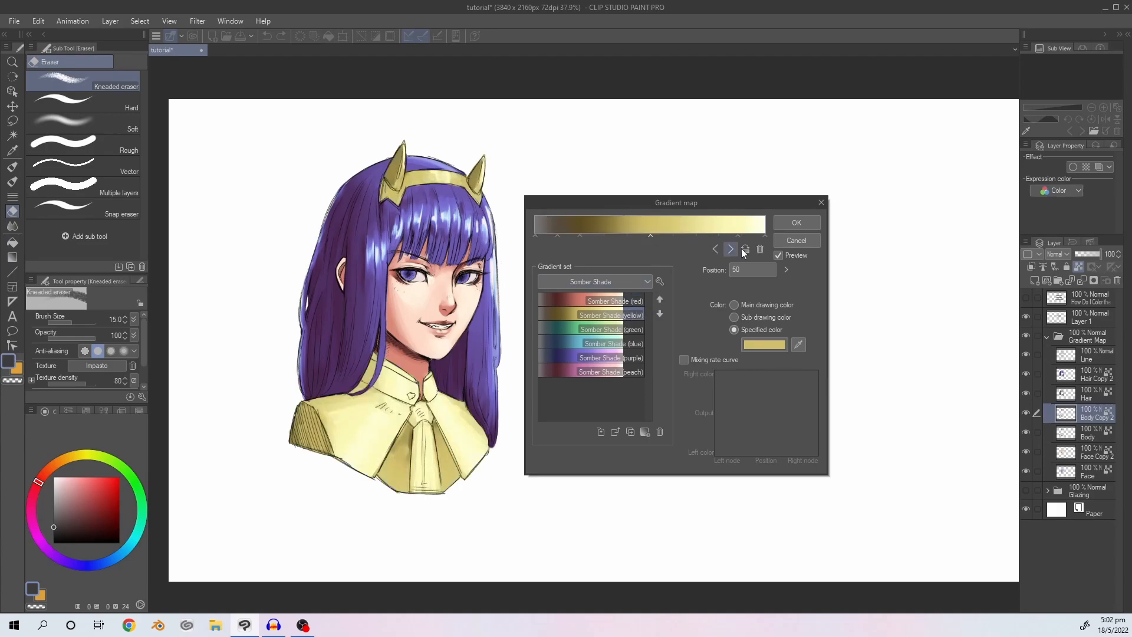
click(730, 249)
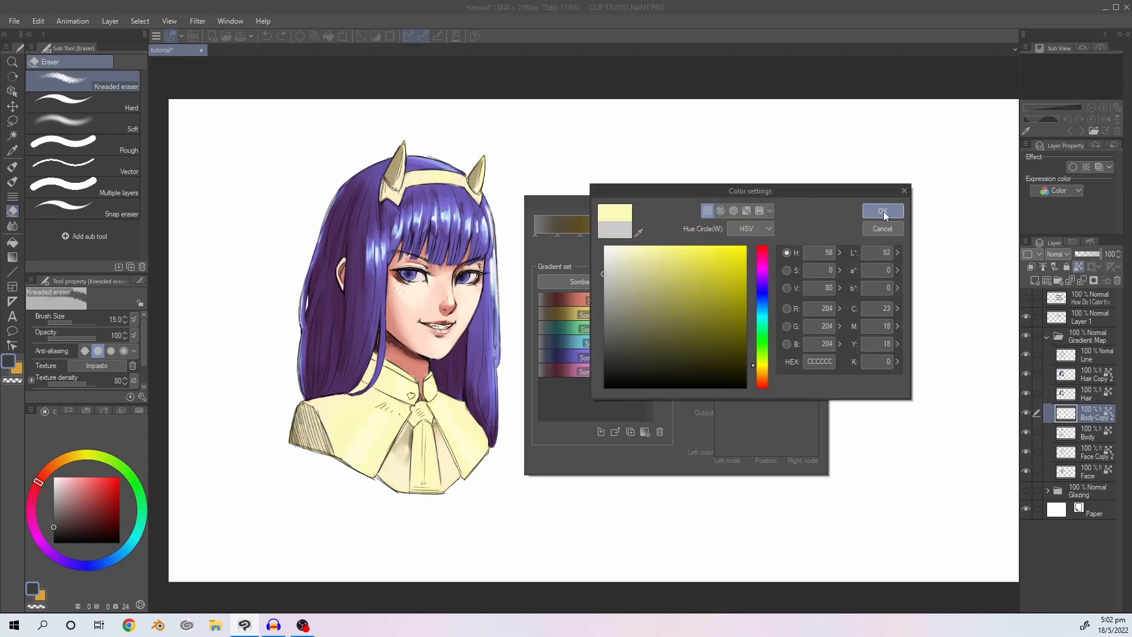
click(882, 211)
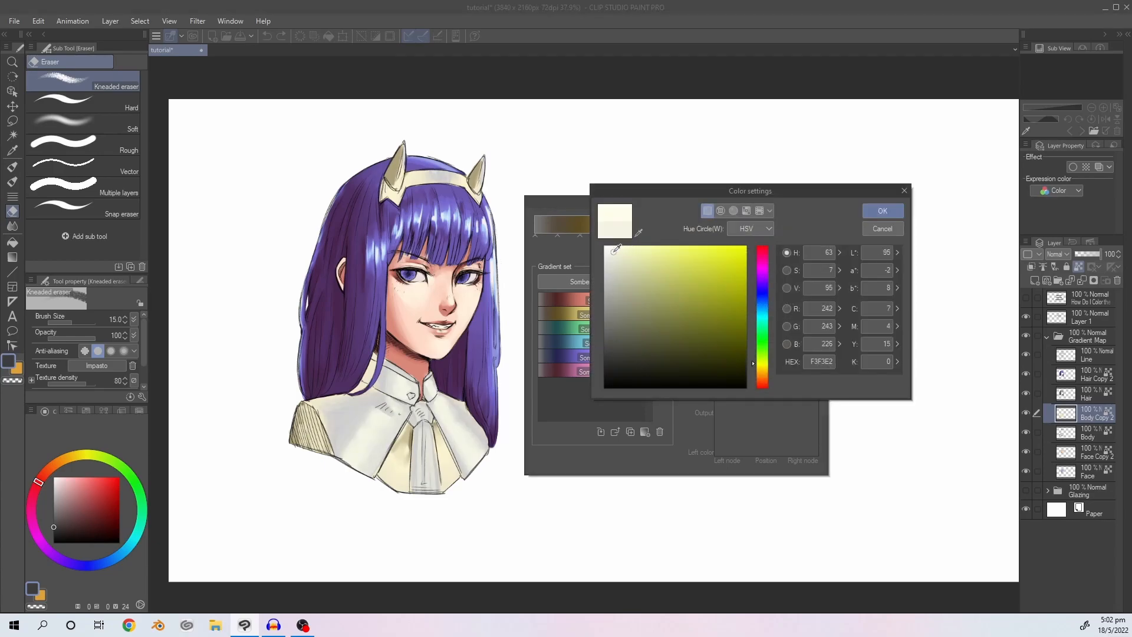
click(882, 210)
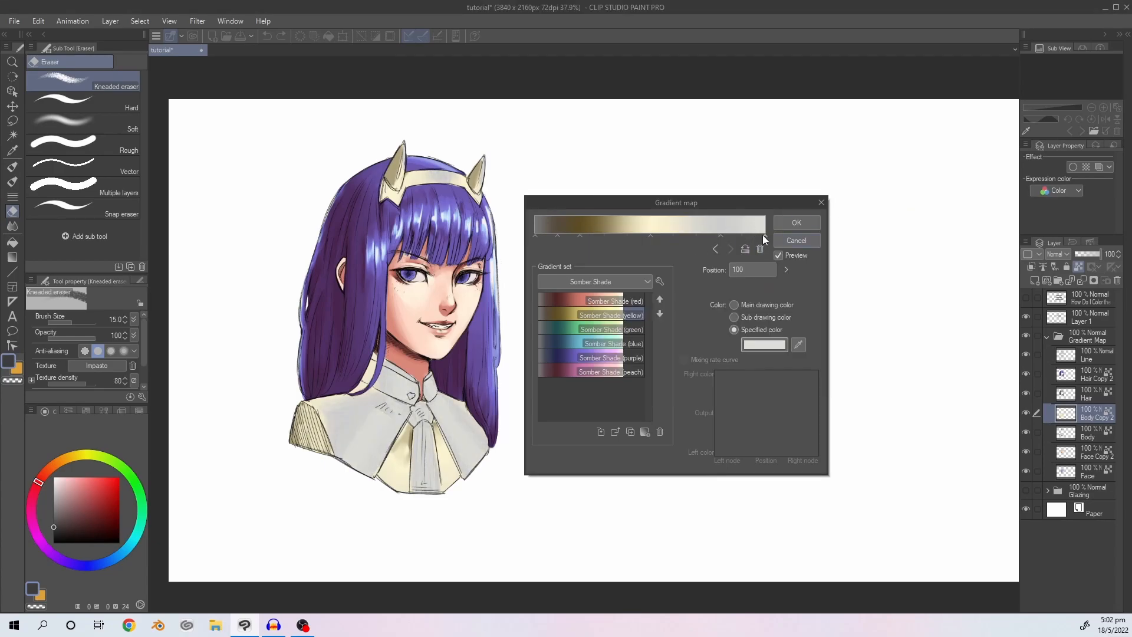
click(764, 343)
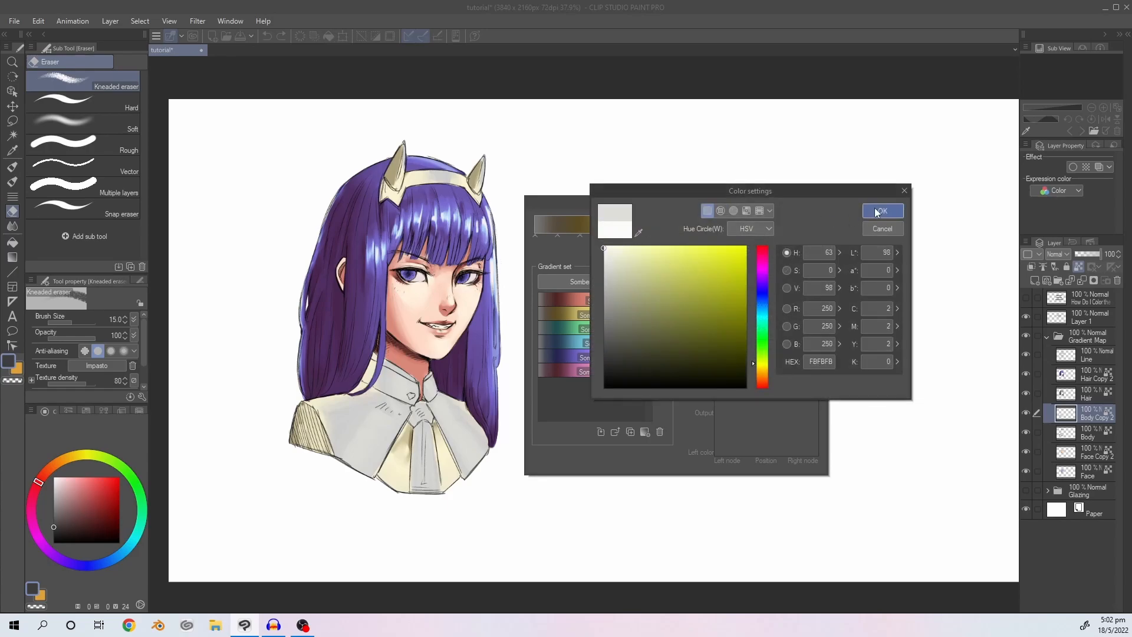
click(882, 211)
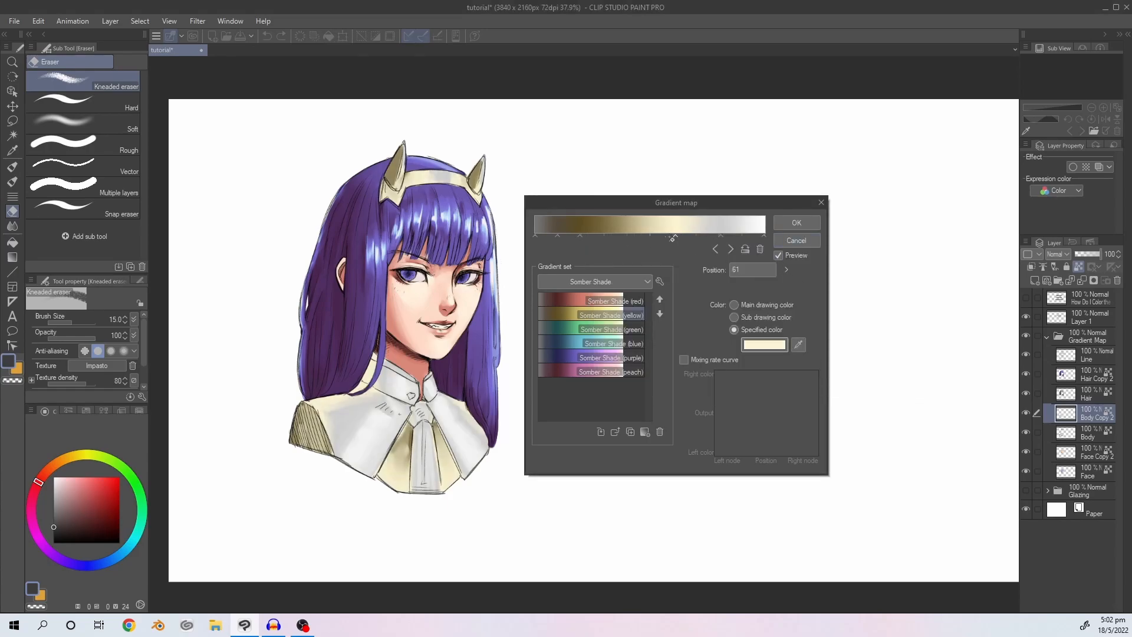
click(763, 344)
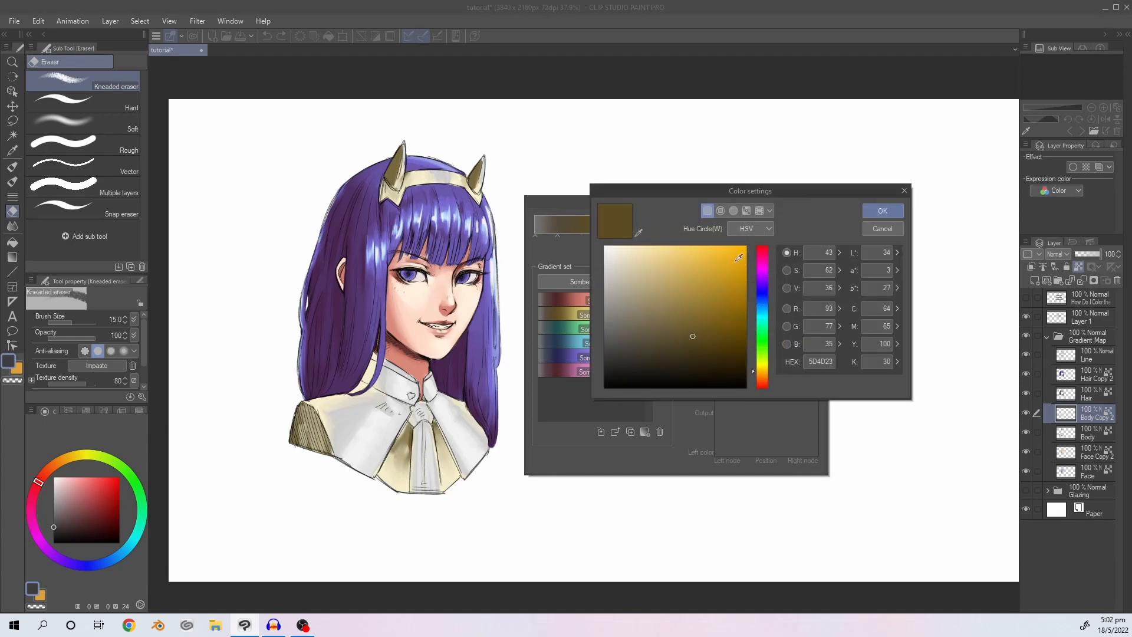
click(881, 210)
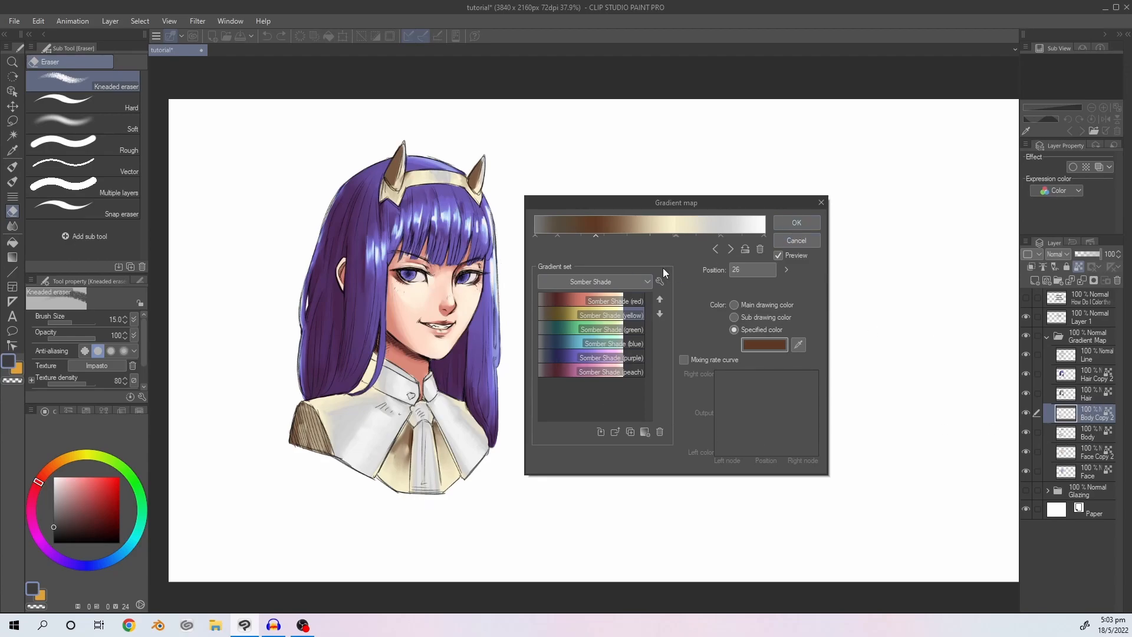
click(796, 240)
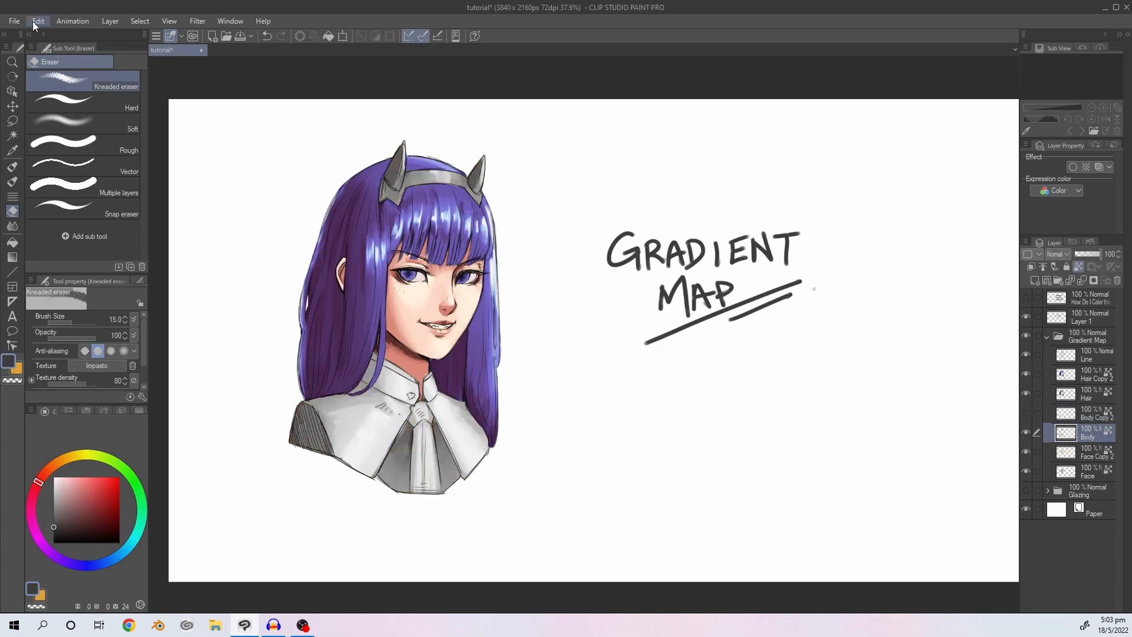
Apply a green Somber Shade gradient map to the underlying Body layer.
click(38, 20)
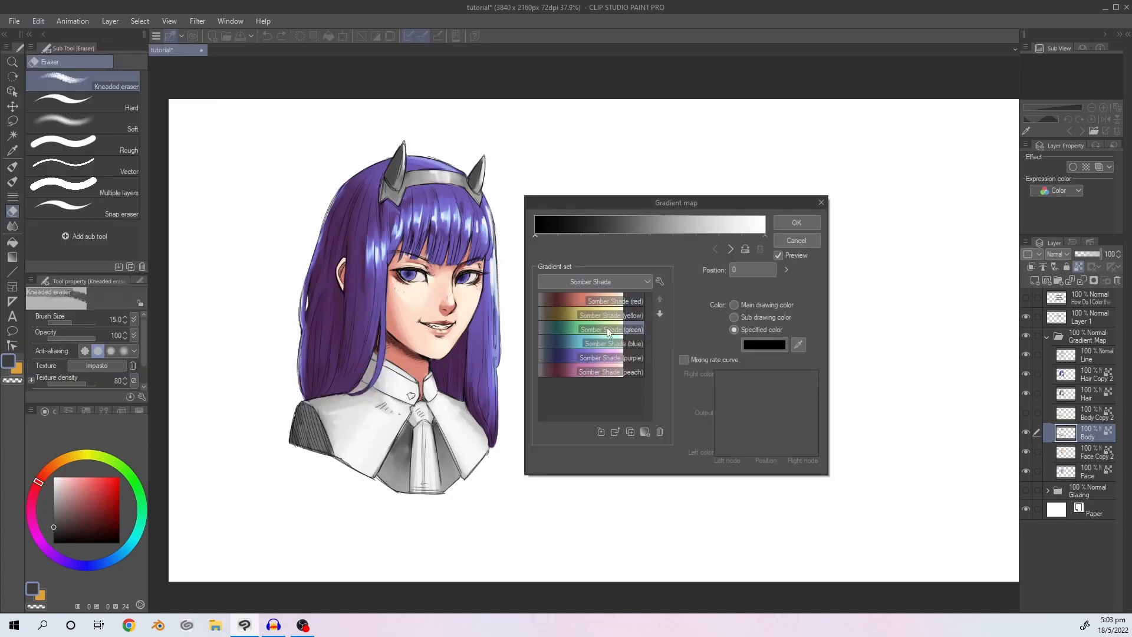
click(592, 328)
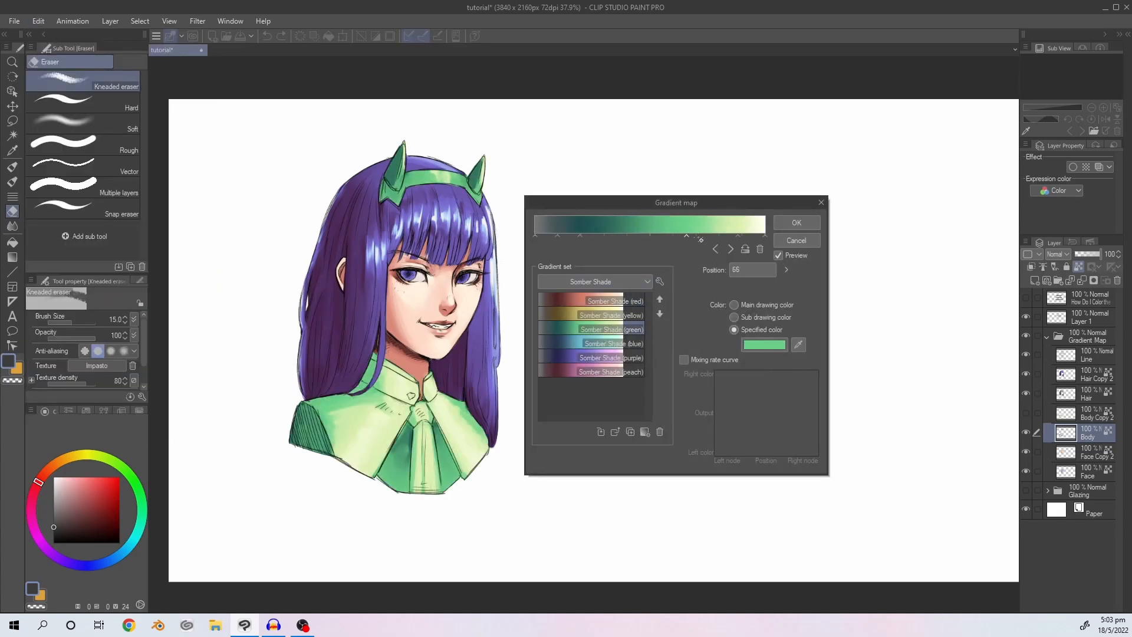
click(796, 222)
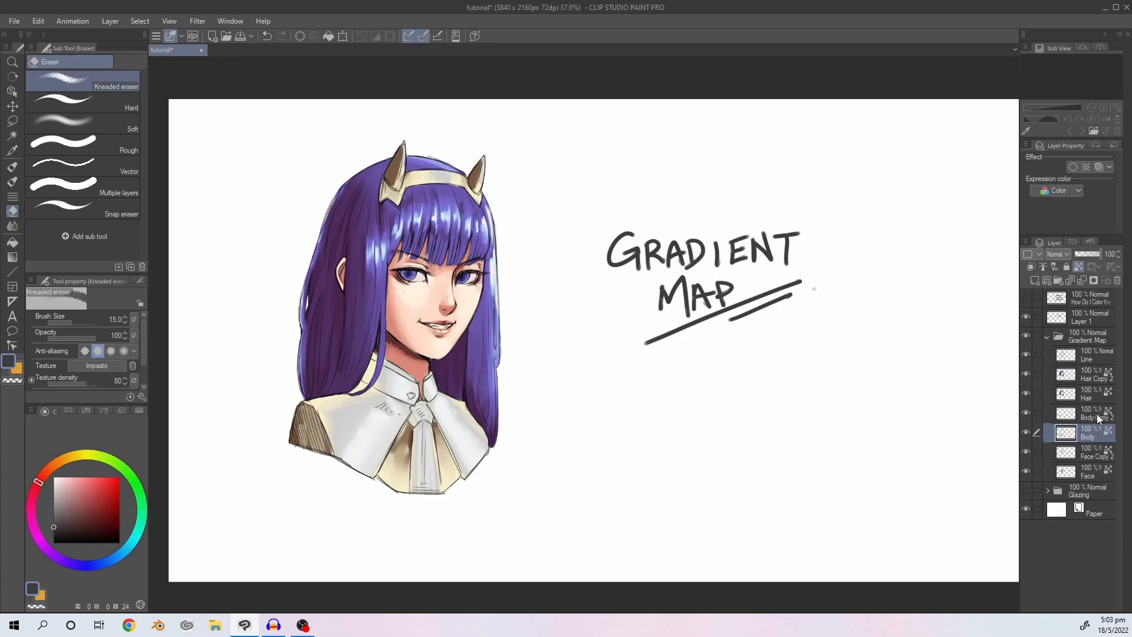
Erase the cream over the tie on Body Copy 2 so the green shows through.
click(1088, 413)
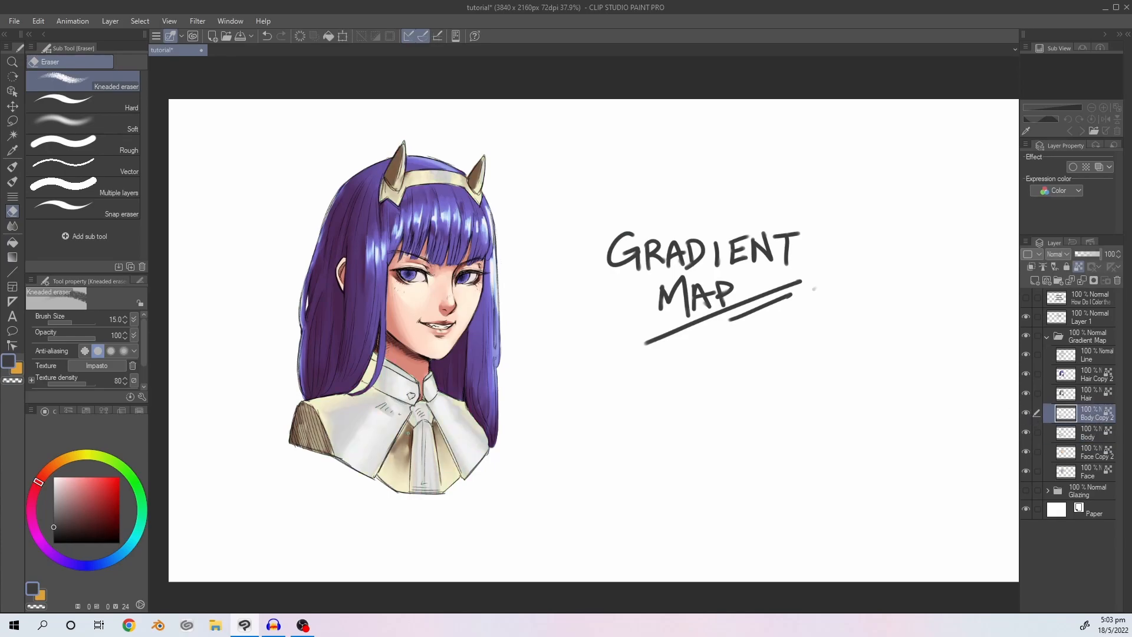
drag(425, 408, 424, 480)
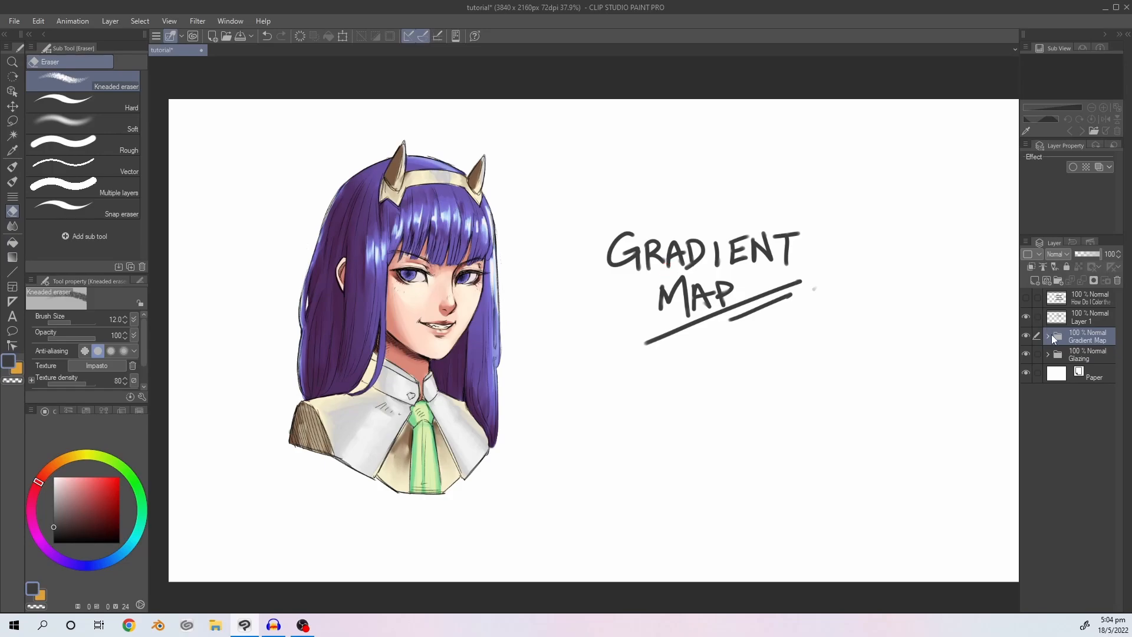
click(12, 106)
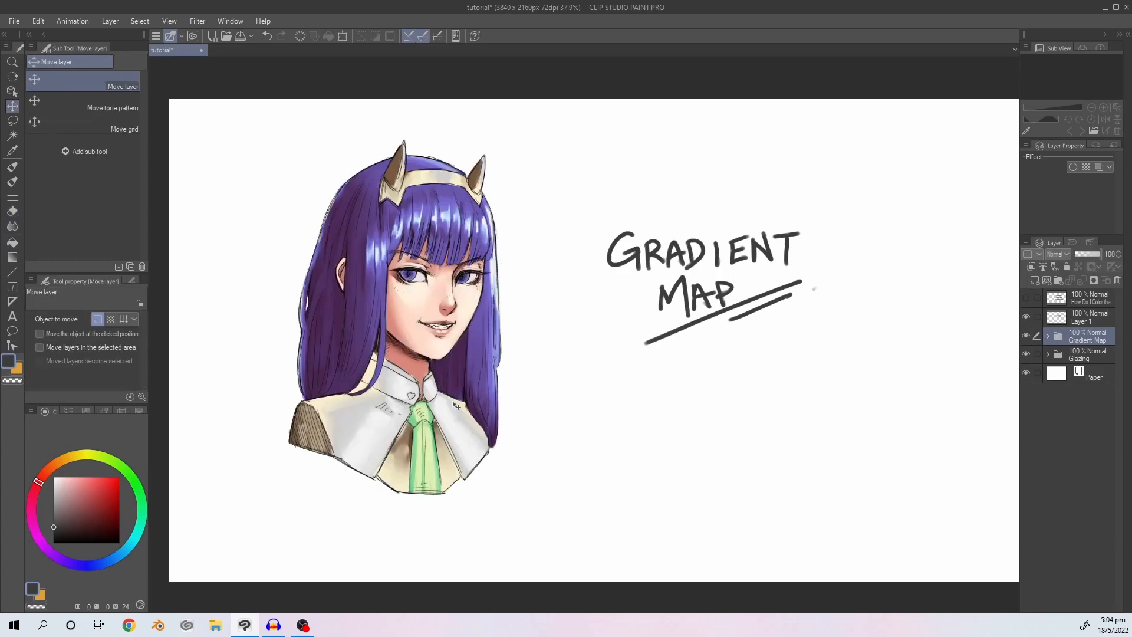